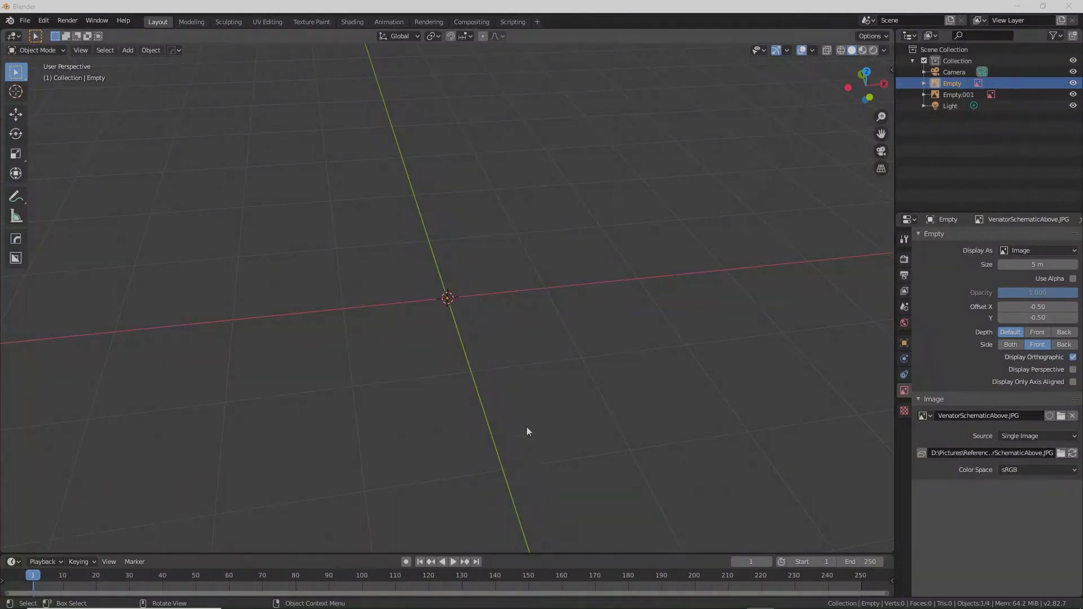
{"action": "mouse_move", "coordinate": [514, 346]}
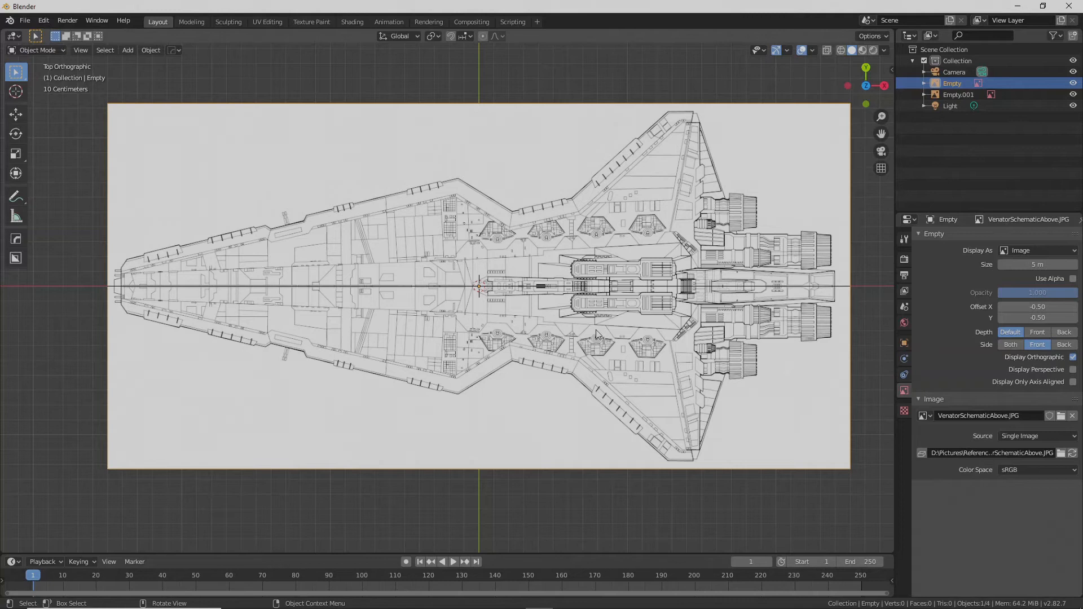
{"action": "mouse_move", "coordinate": [511, 334]}
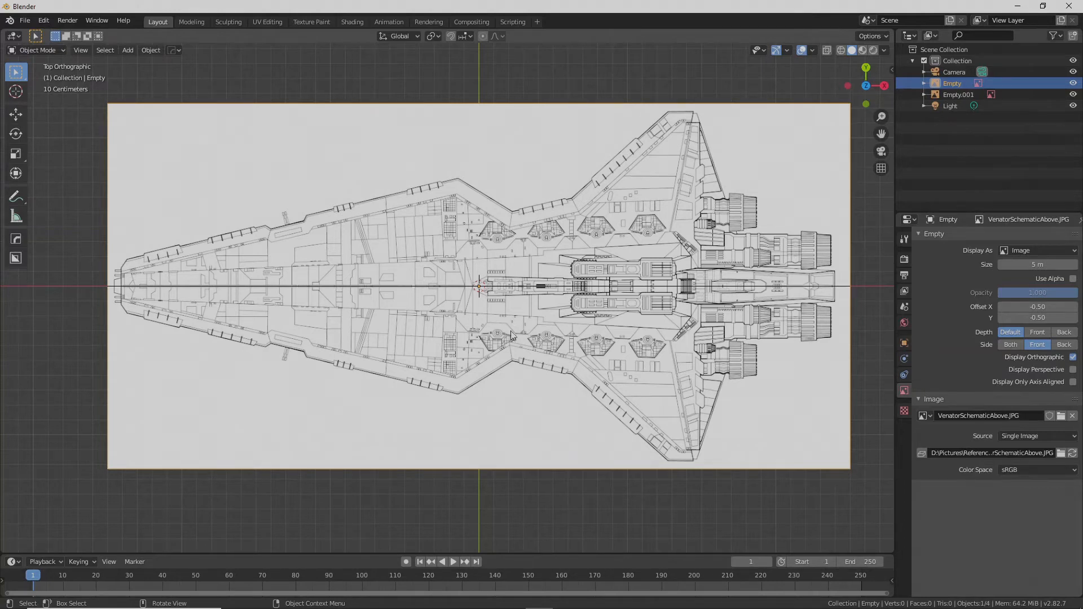
{"action": "mouse_move", "coordinate": [518, 348]}
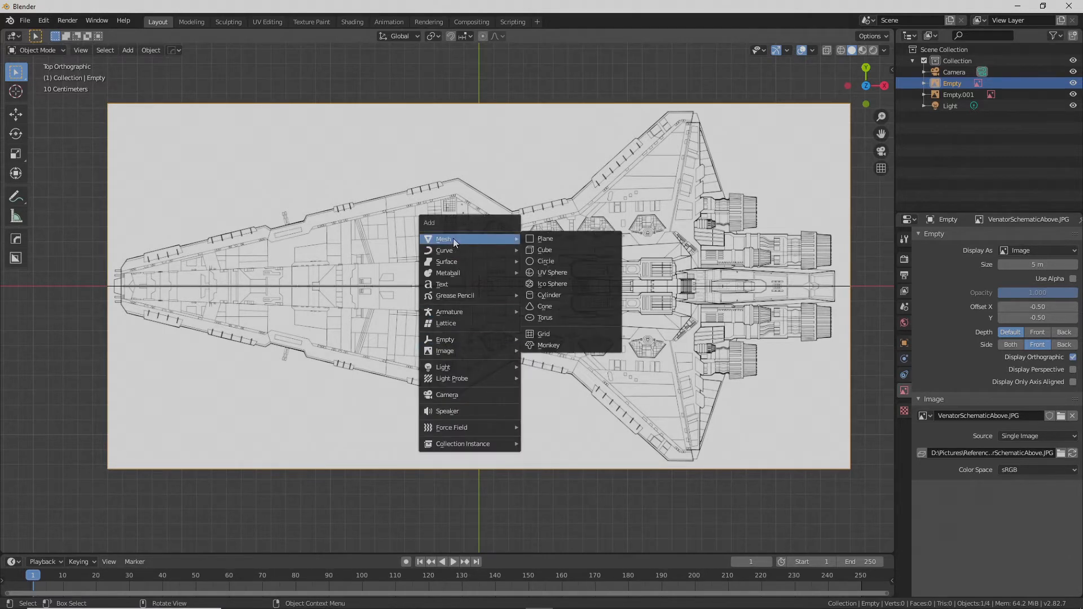
- Add a plane, scale it over the blueprint and keep only the half below the centreline
{"action": "left_click", "coordinate": [544, 238]}
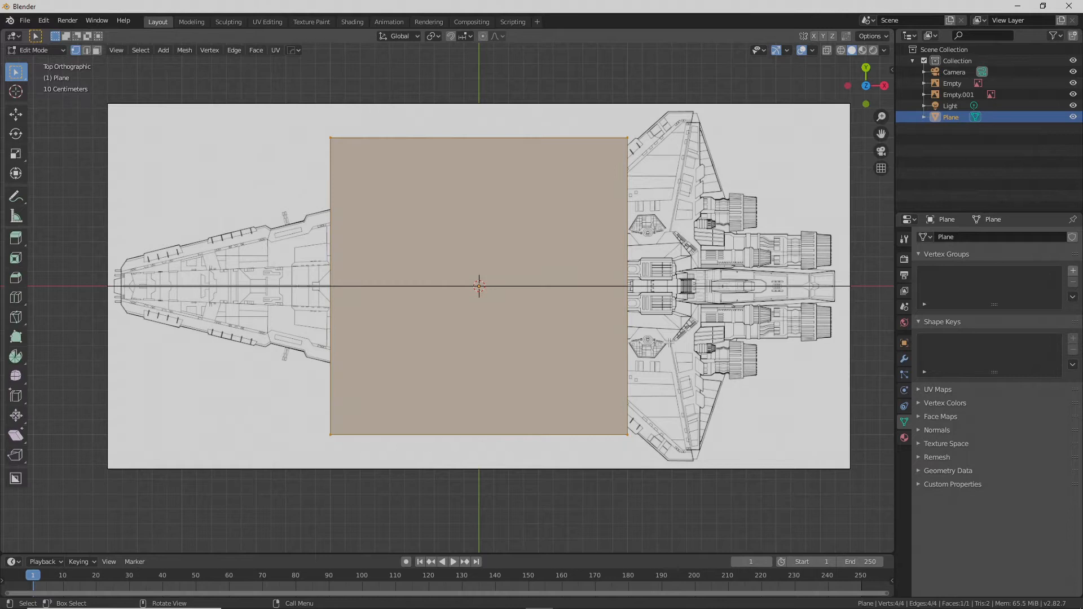
{"action": "key", "text": "s"}
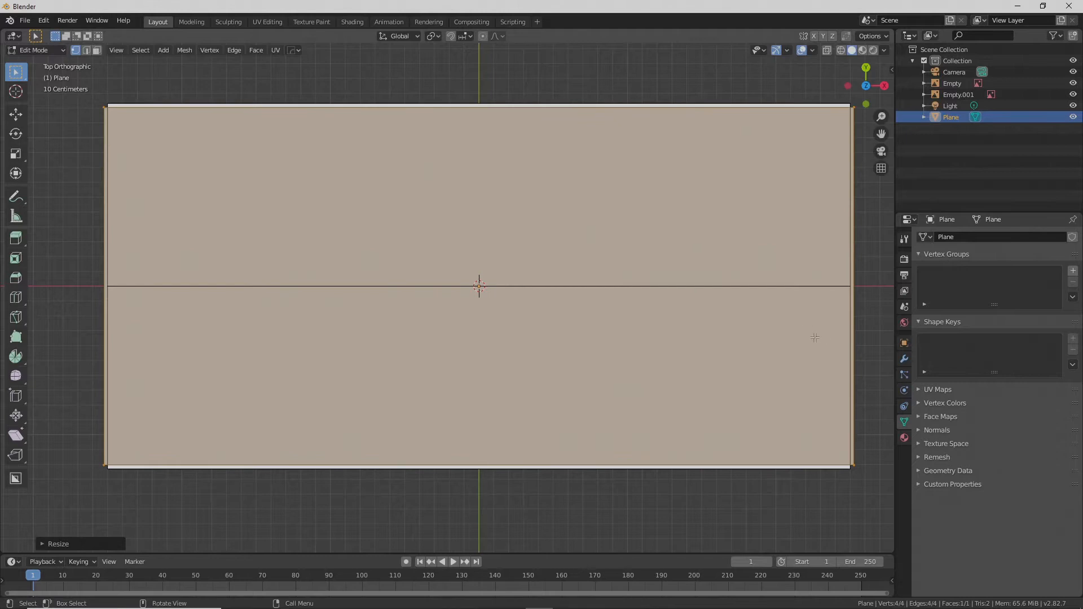
{"action": "mouse_move", "coordinate": [607, 343]}
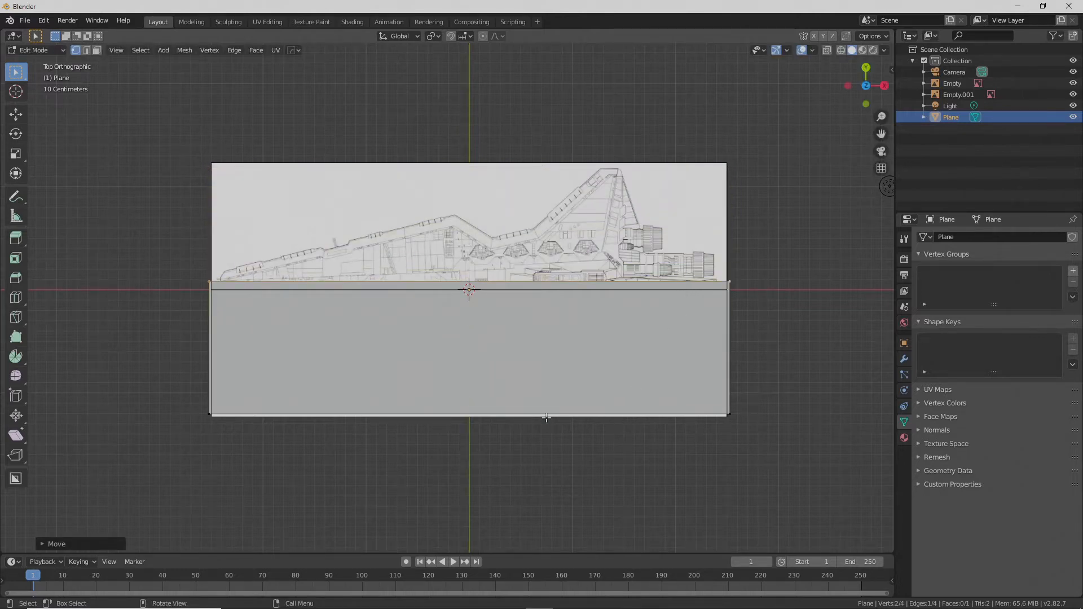
{"action": "key", "text": "Tab"}
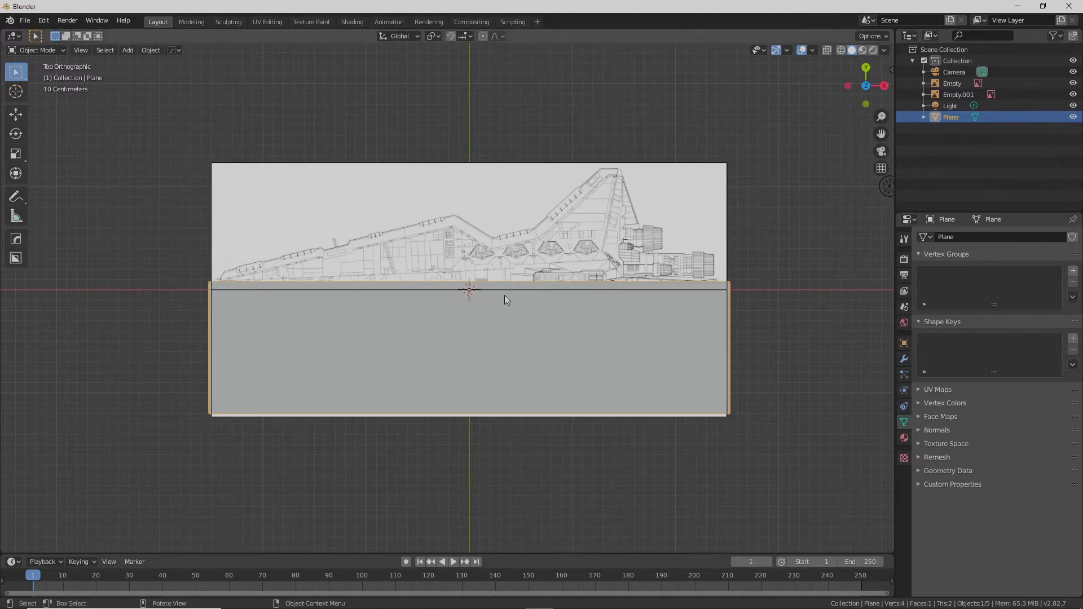
{"action": "mouse_move", "coordinate": [904, 358]}
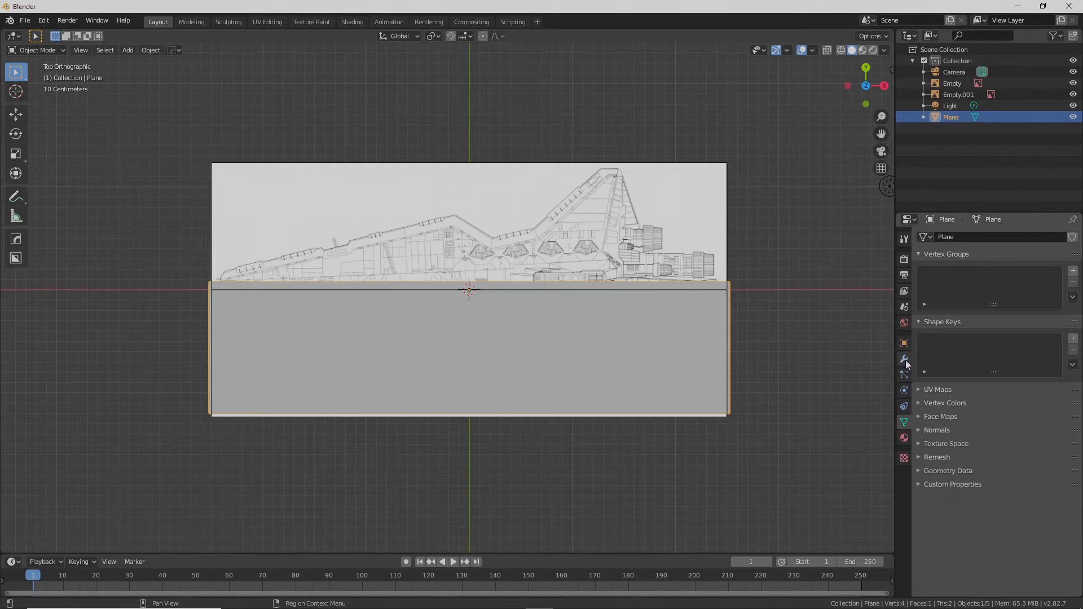
- Give the half plane a Mirror modifier set to the Y axis instead of X
{"action": "left_click", "coordinate": [904, 358]}
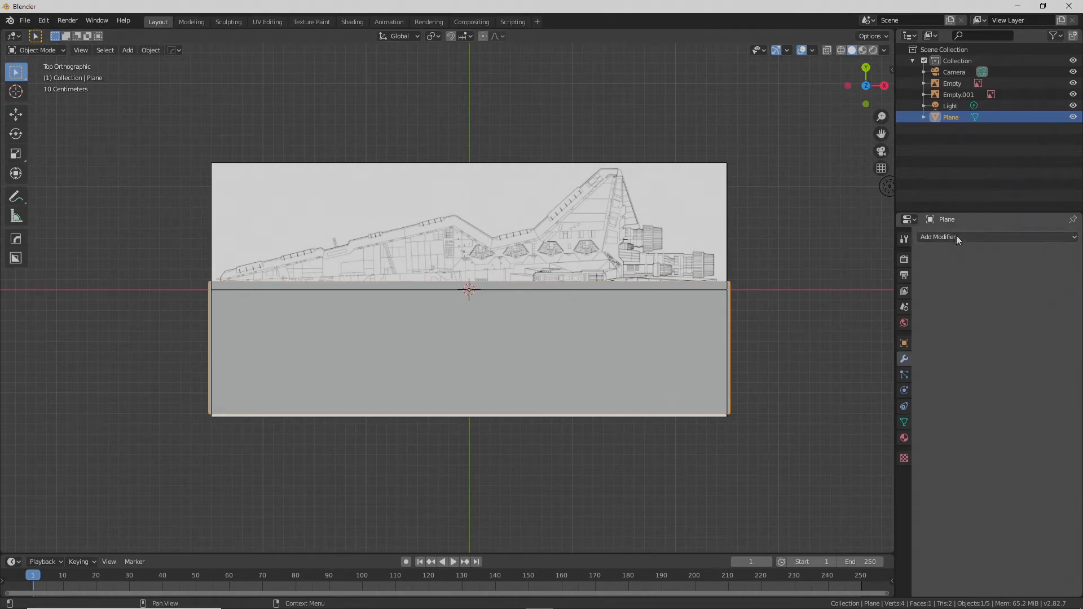
{"action": "left_click", "coordinate": [938, 237]}
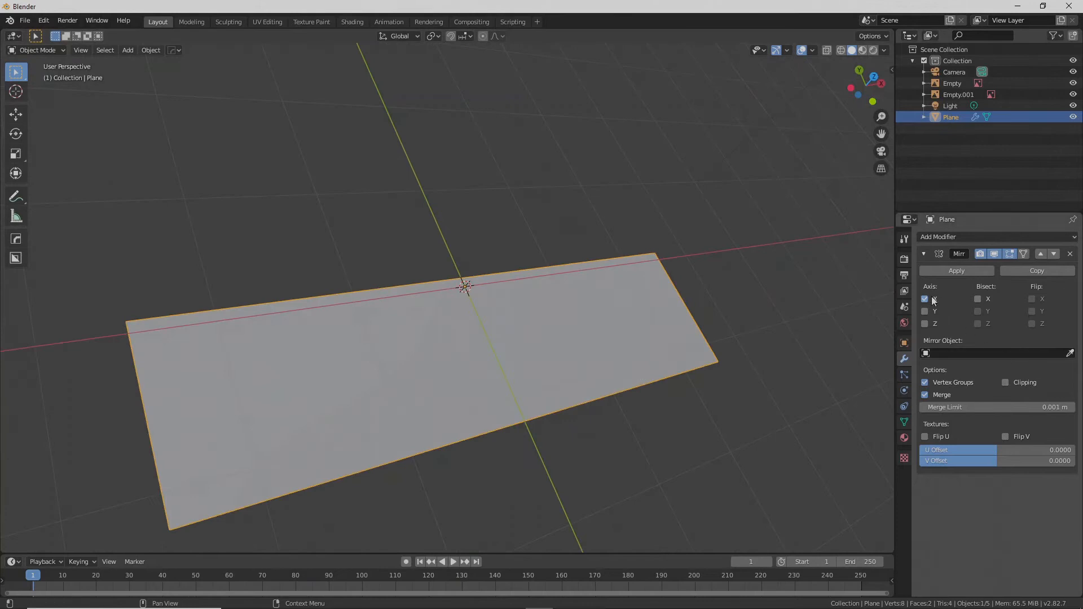
{"action": "left_click", "coordinate": [924, 312]}
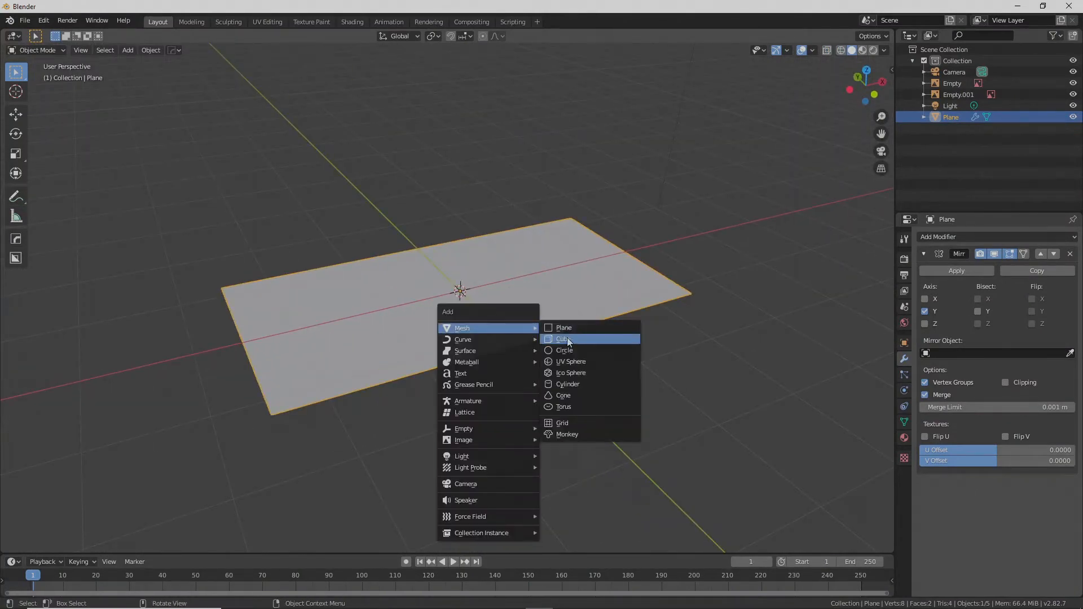
- Add a second plane and move its vertices onto the hull's lower wing outline and notch
{"action": "left_click", "coordinate": [564, 327]}
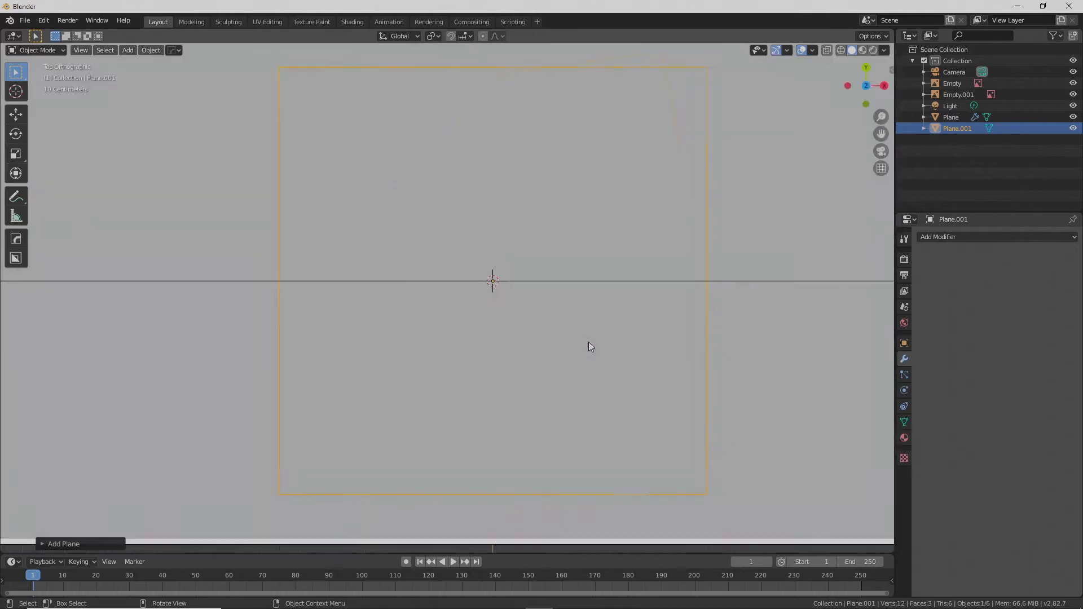
{"action": "key", "text": "Tab"}
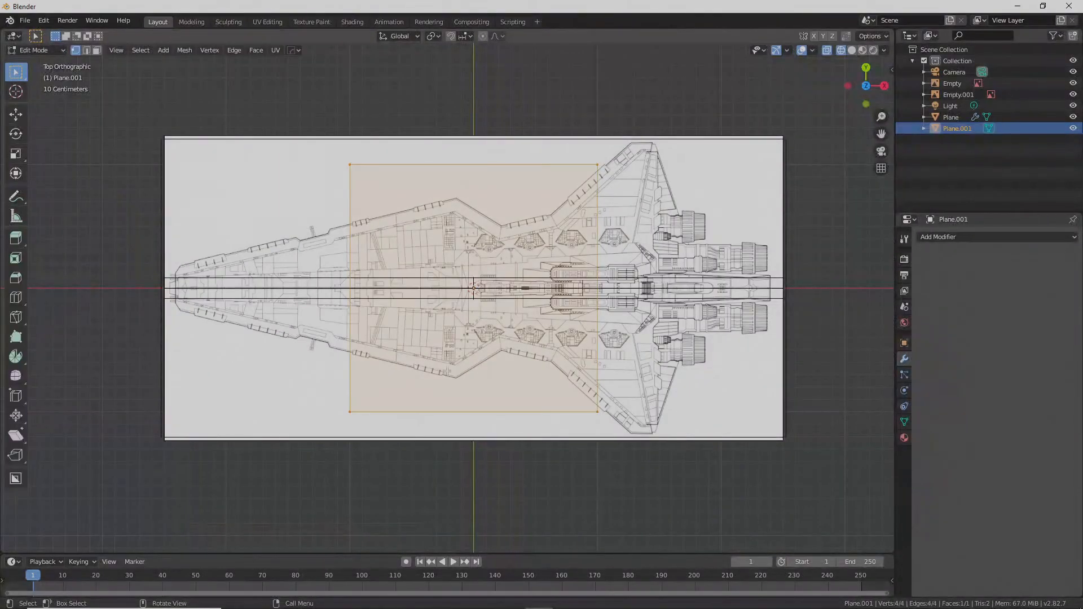
{"action": "scroll", "scroll_direction": "up", "scroll_amount": 3}
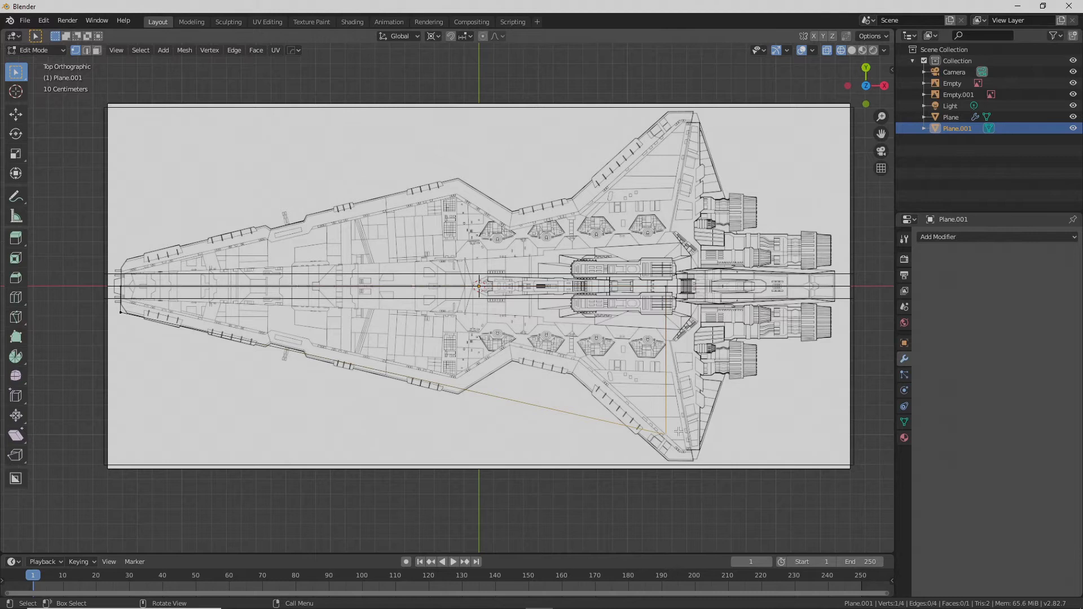
{"action": "key", "text": "g"}
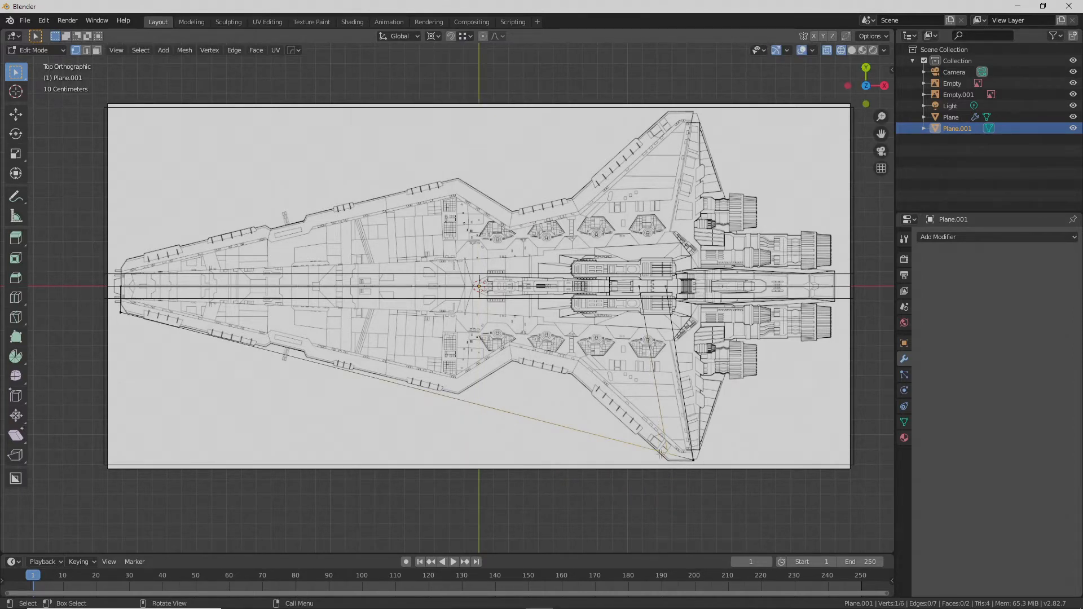
{"action": "left_click_drag", "start_coordinate": [660, 449], "coordinate": [663, 452]}
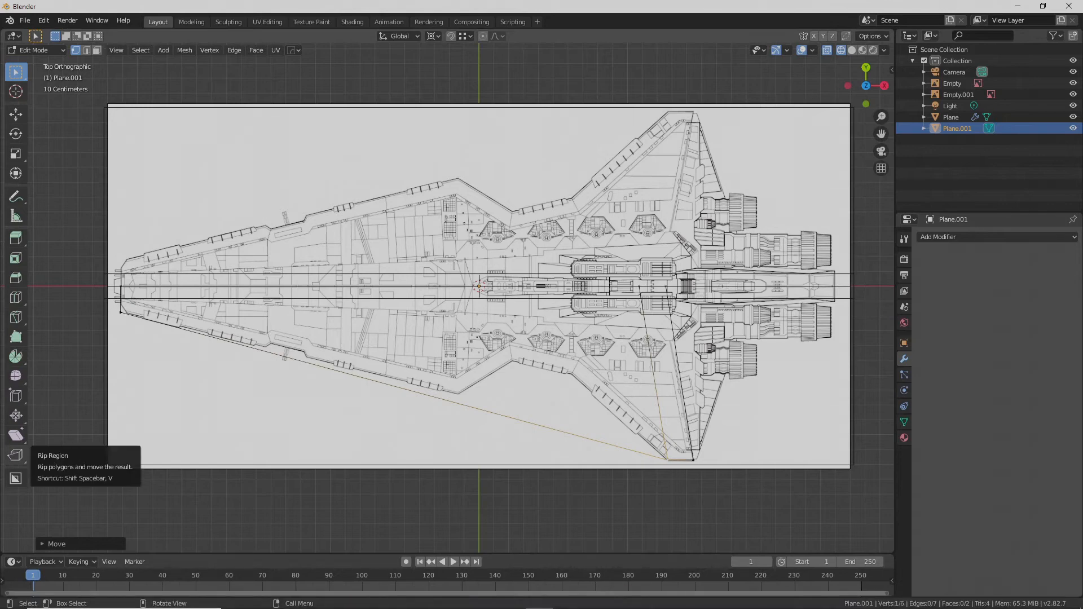
{"action": "mouse_move", "coordinate": [463, 353]}
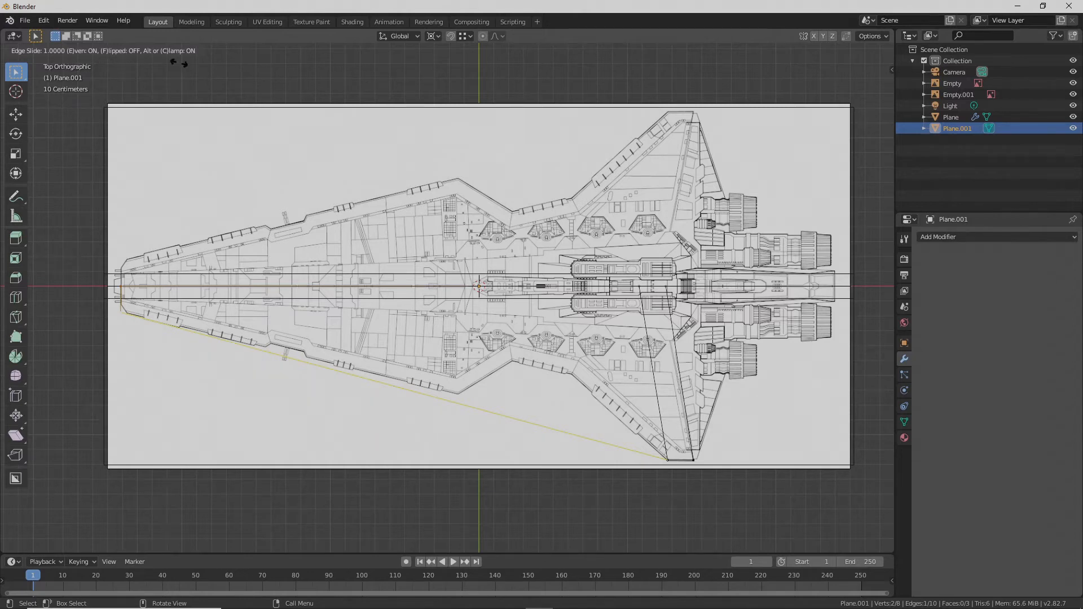
{"action": "mouse_move", "coordinate": [333, 317]}
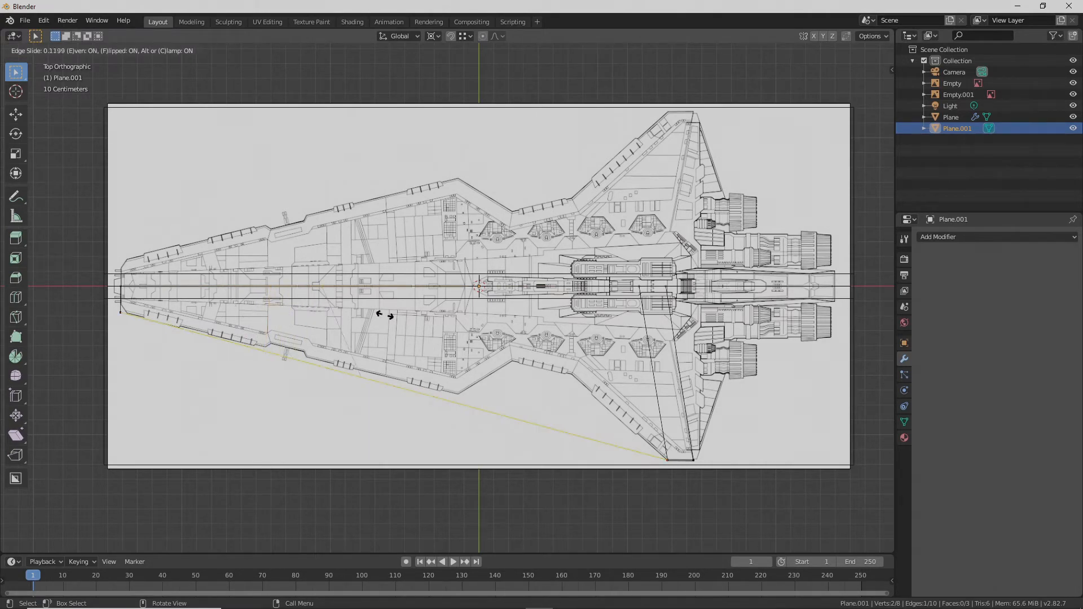
- Slide a new dividing edge along the lower hull contour toward the mid-ship notch
{"action": "left_click_drag", "start_coordinate": [384, 315], "coordinate": [649, 356]}
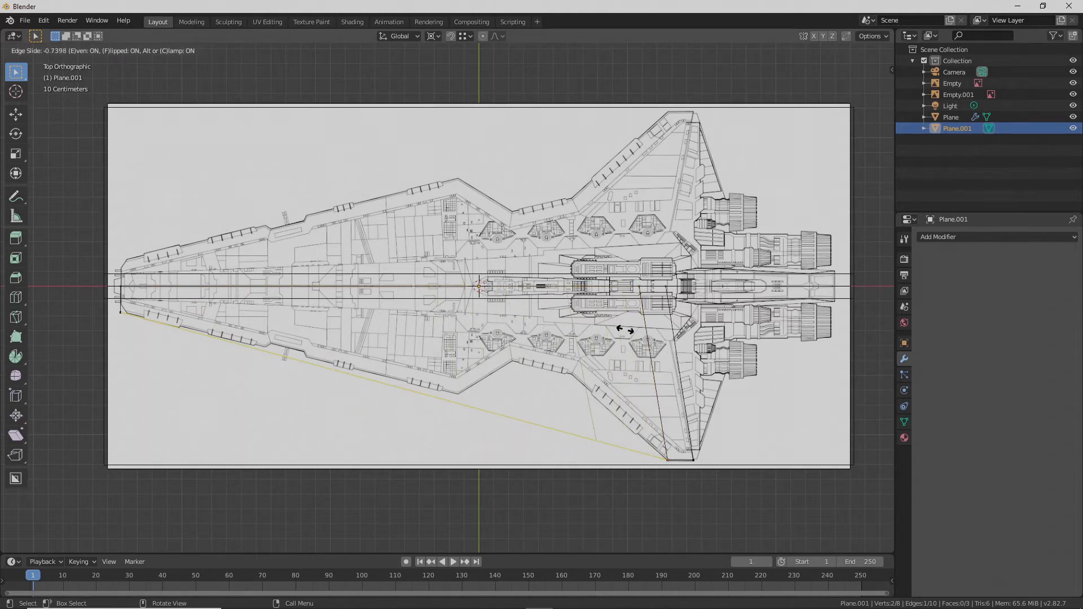
{"action": "mouse_move", "coordinate": [156, 305]}
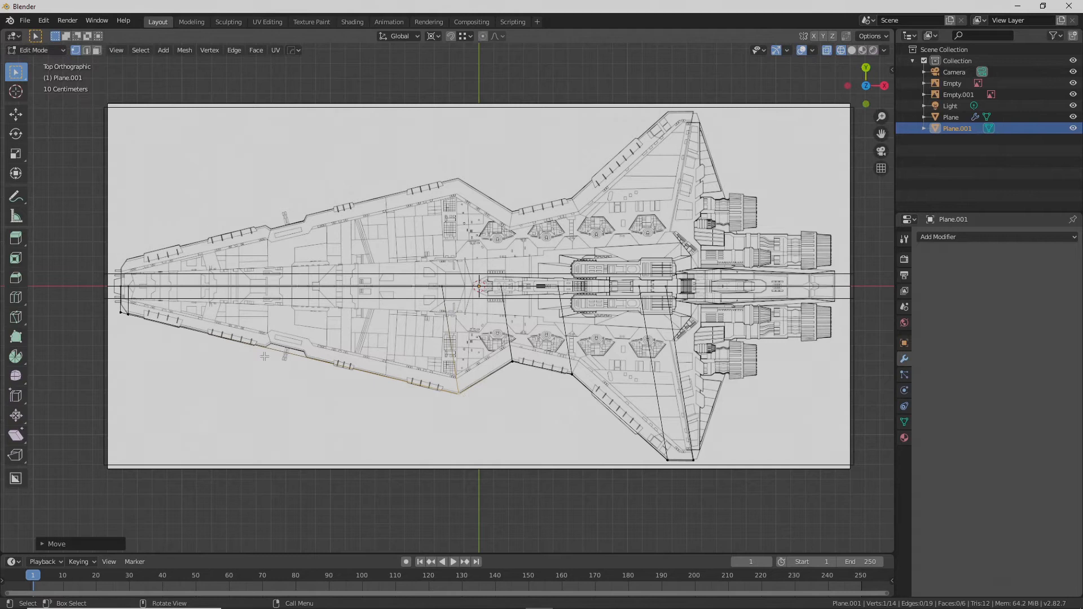
- Loop-cut the hull plane and place the cut toward the nose section
{"action": "key", "text": "g"}
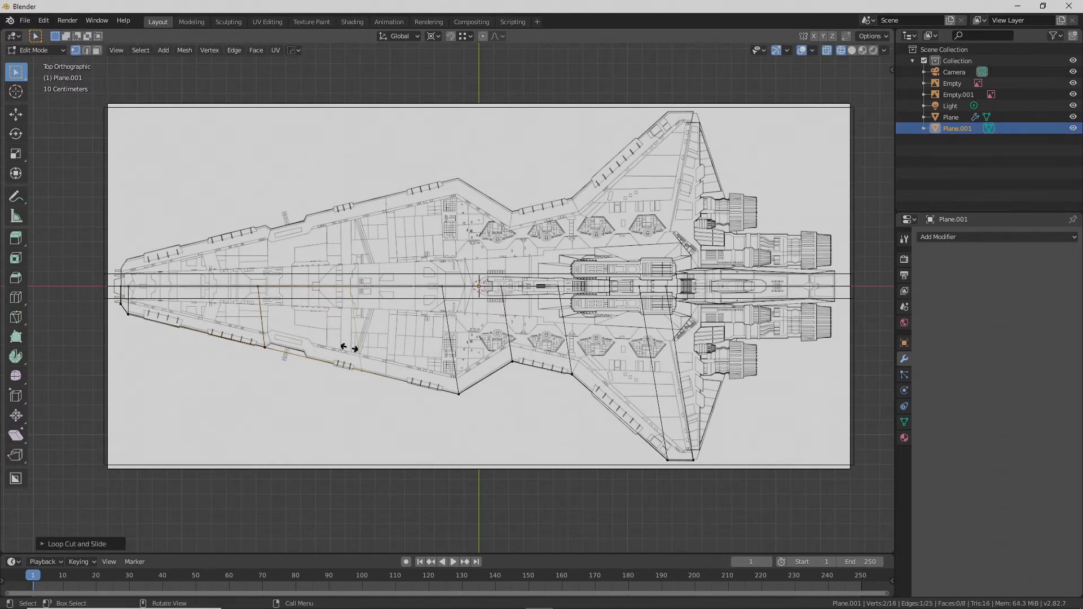
{"action": "left_click_drag", "start_coordinate": [352, 348], "coordinate": [290, 337]}
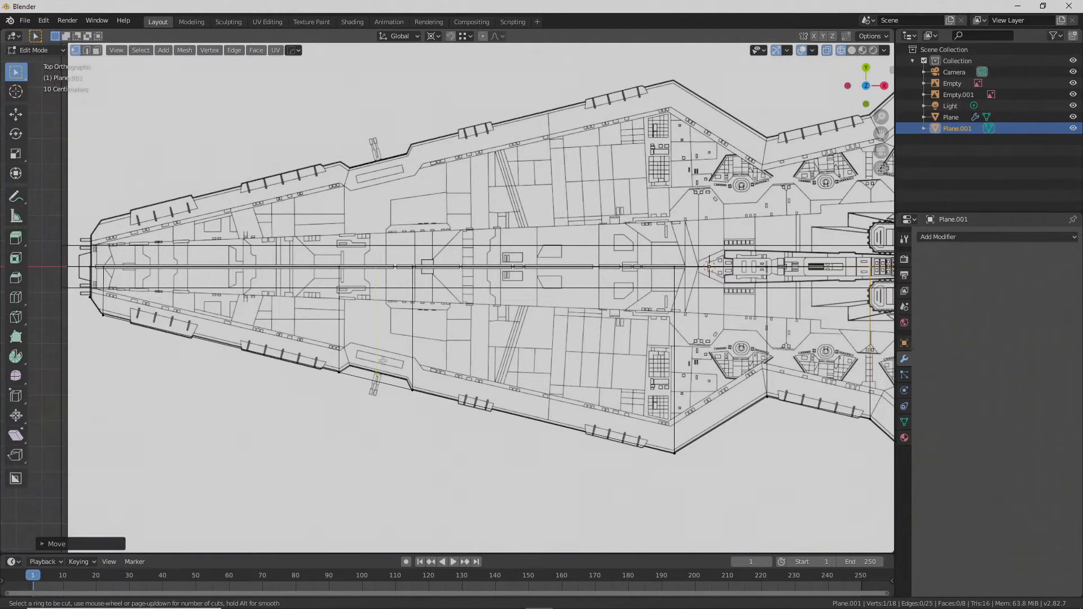
{"action": "left_click", "coordinate": [371, 356]}
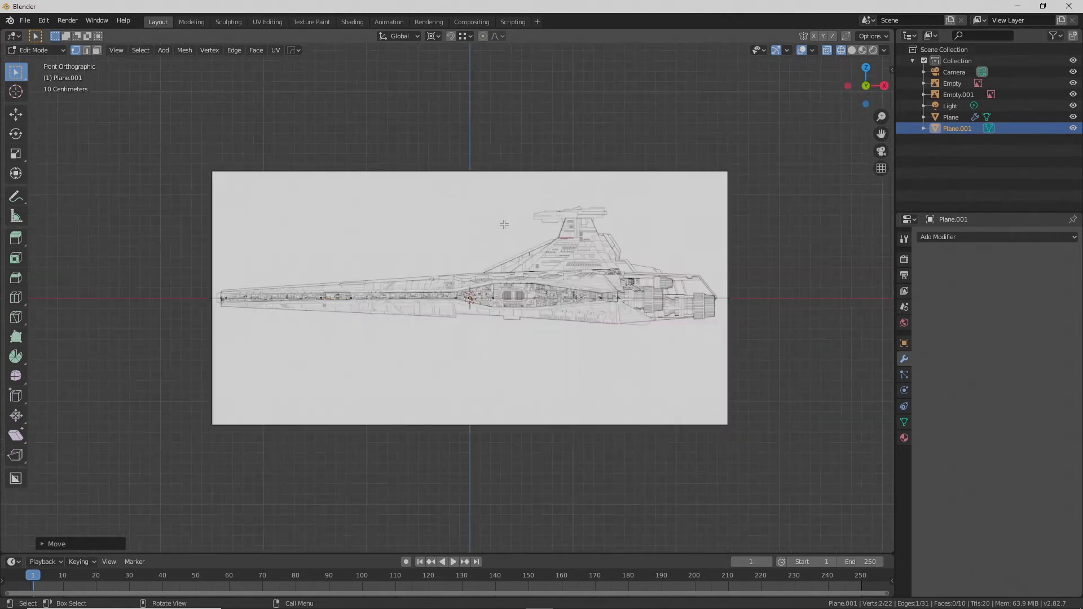
- Raise the traced hull plane above the base plane and view it from the top
{"action": "key", "text": "Tab"}
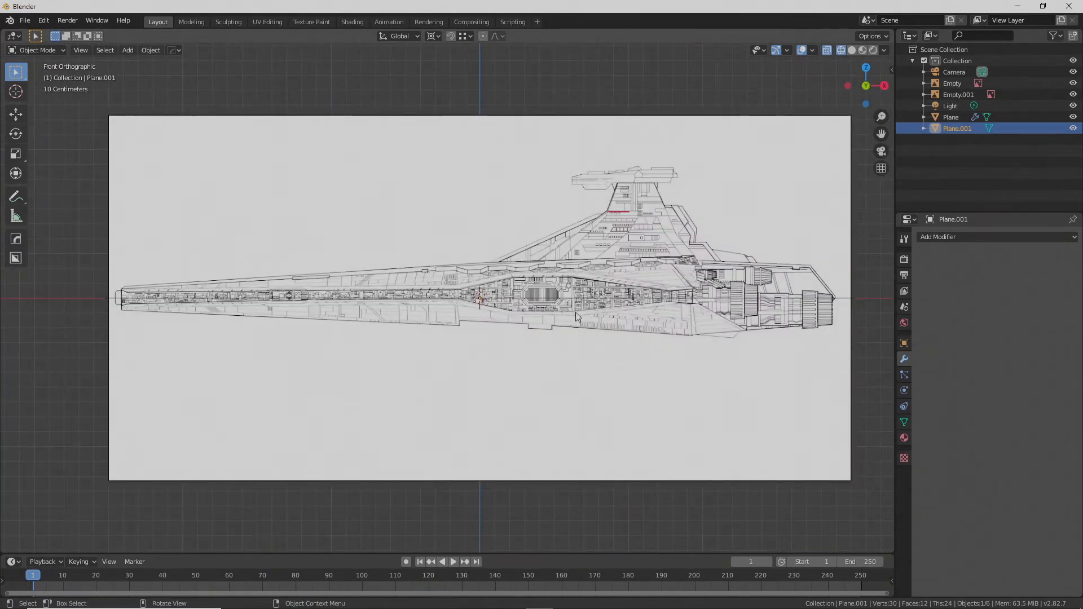
{"action": "left_click_drag", "start_coordinate": [576, 316], "coordinate": [514, 302]}
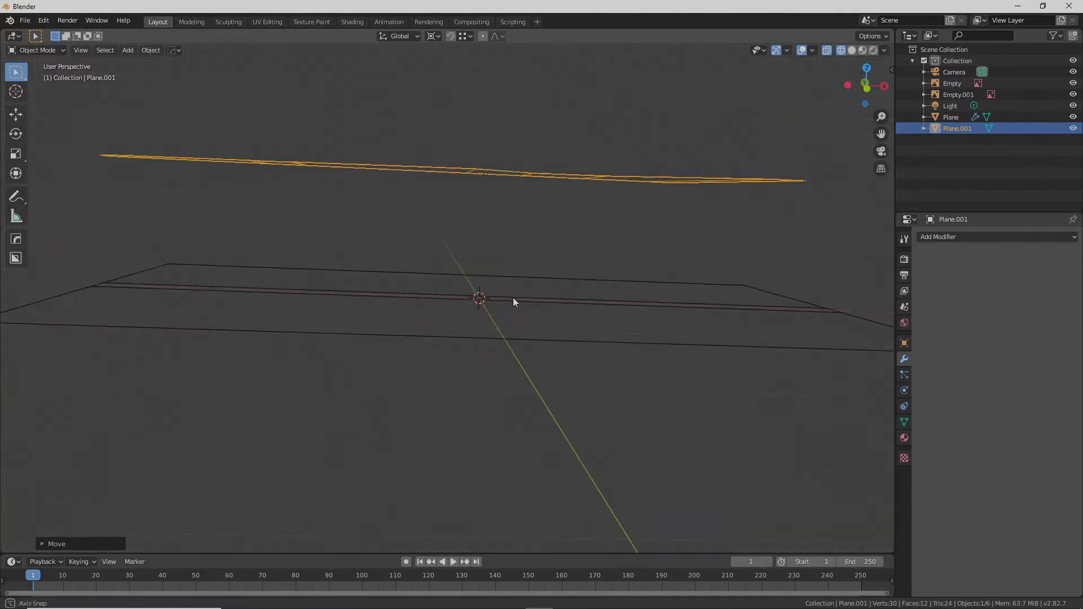
{"action": "left_click_drag", "start_coordinate": [513, 303], "coordinate": [443, 285]}
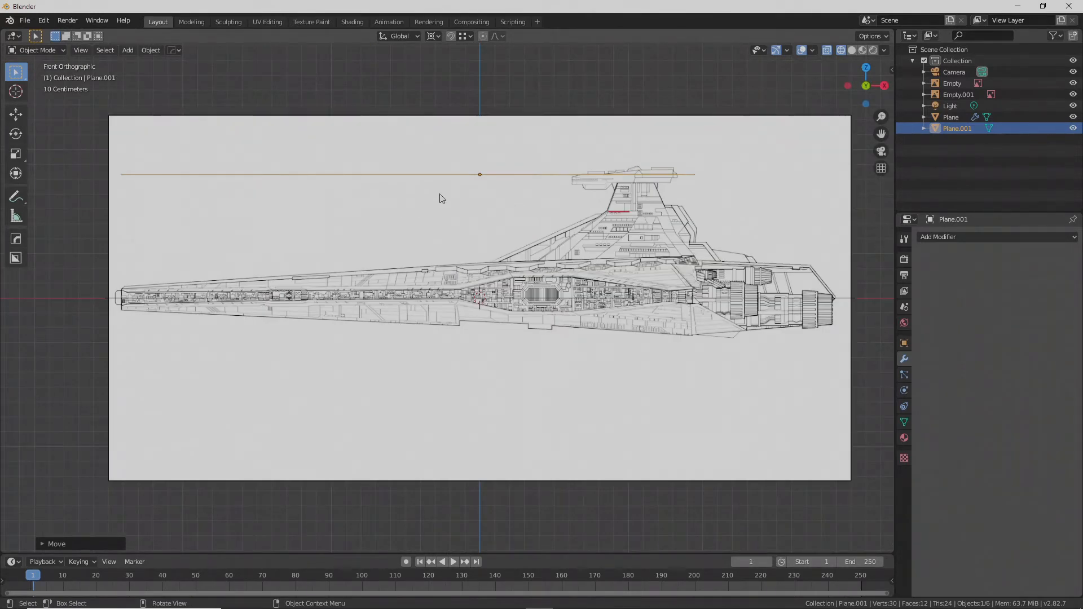
{"action": "key", "text": "7"}
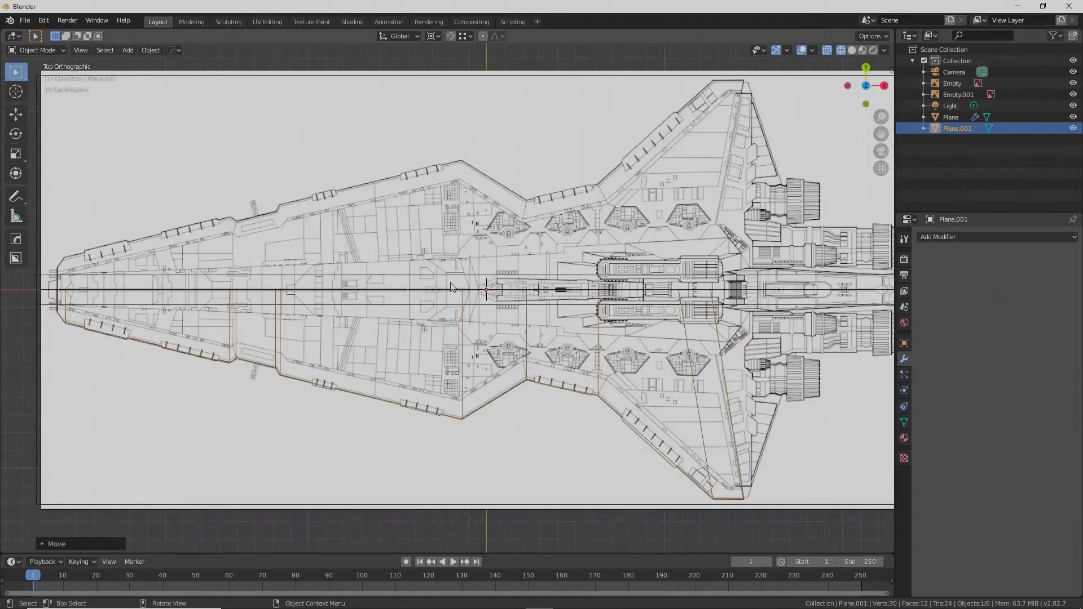
{"action": "left_click_drag", "start_coordinate": [455, 290], "coordinate": [365, 345]}
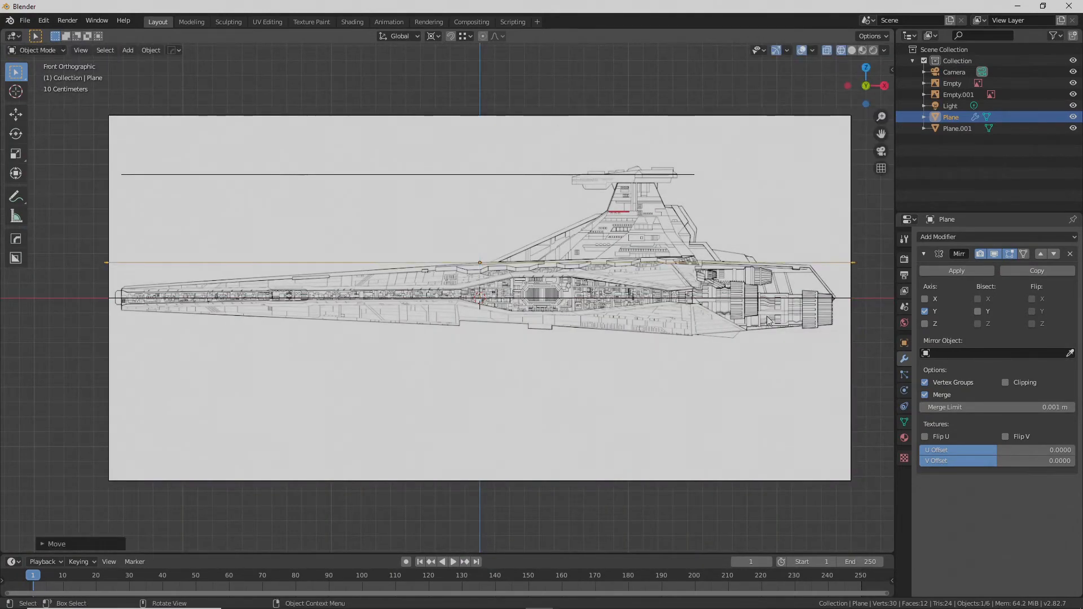
- Rotate the profile's upper edge in Edit Mode to match the blueprint's slanted line
{"action": "key", "text": "Tab"}
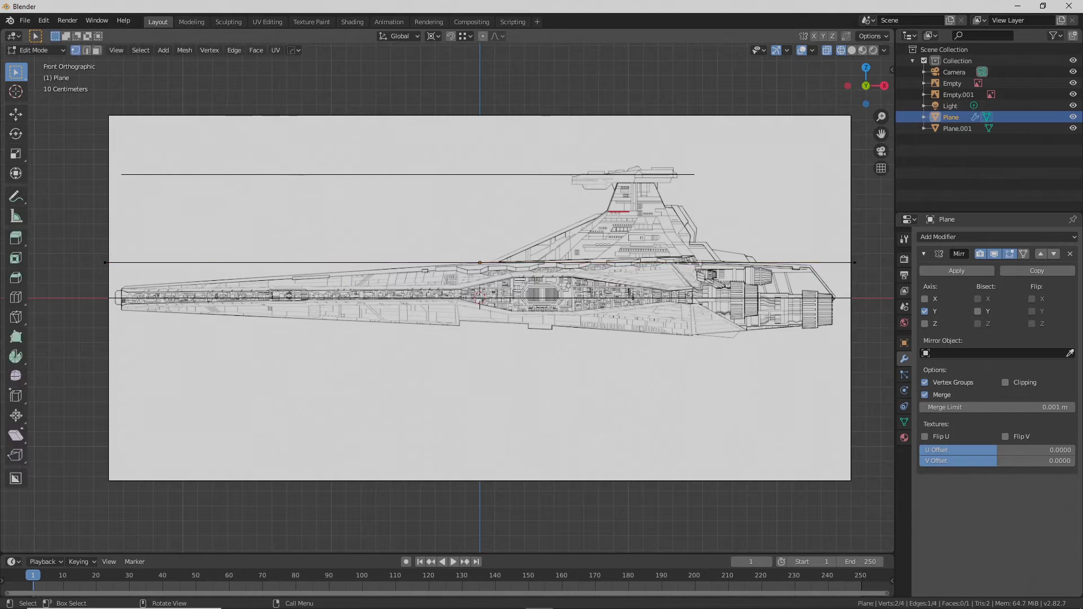
{"action": "key", "text": "r"}
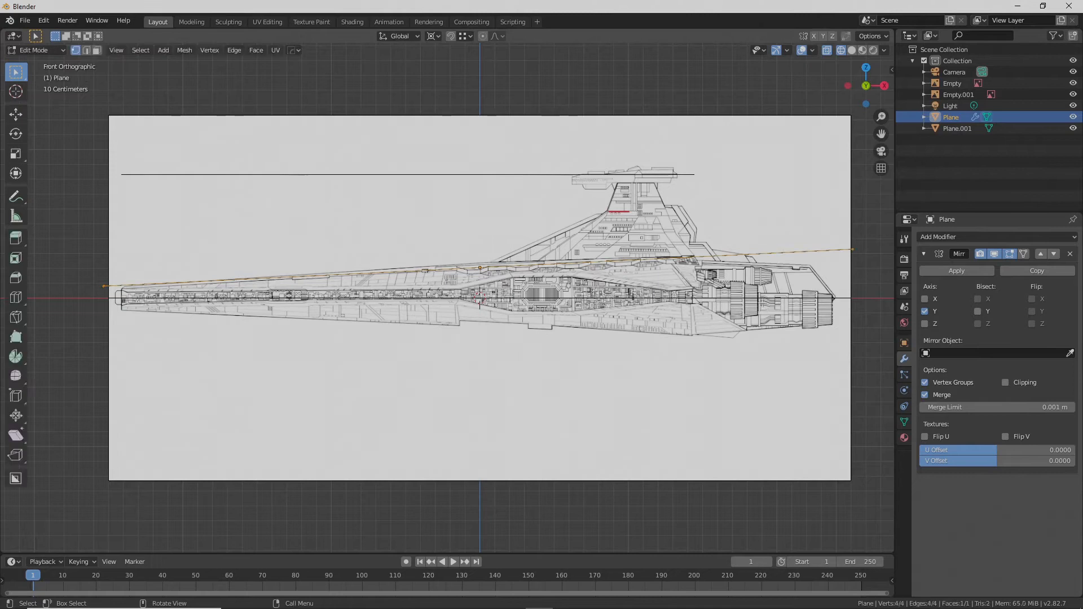
{"action": "key", "text": "r"}
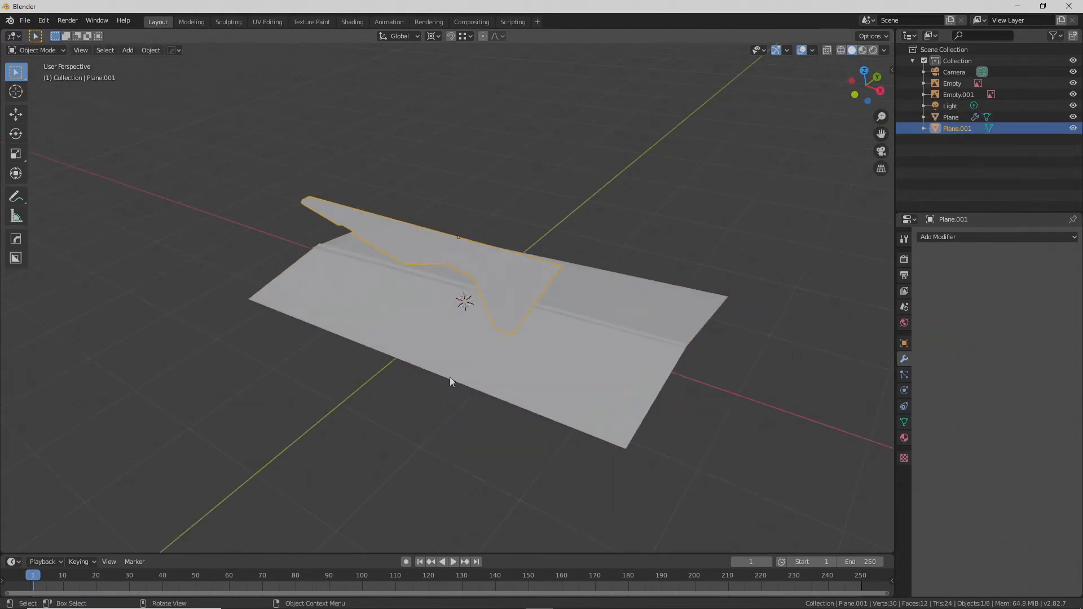
{"action": "mouse_move", "coordinate": [553, 306]}
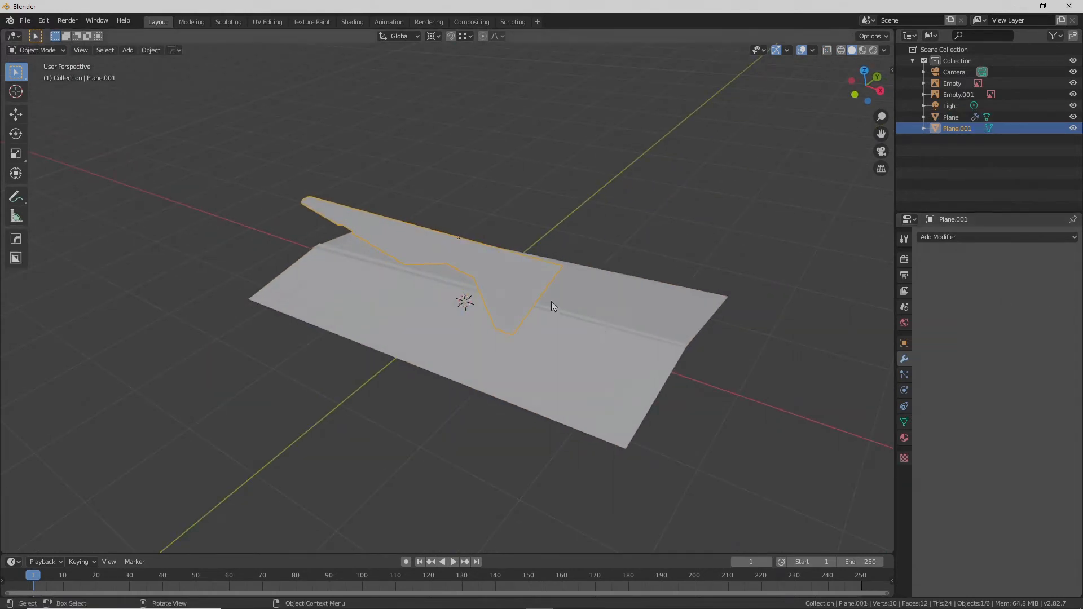
- Give the profile piece a Shrinkwrap modifier targeting the hull plane, projecting along negative Z
{"action": "left_click", "coordinate": [940, 236]}
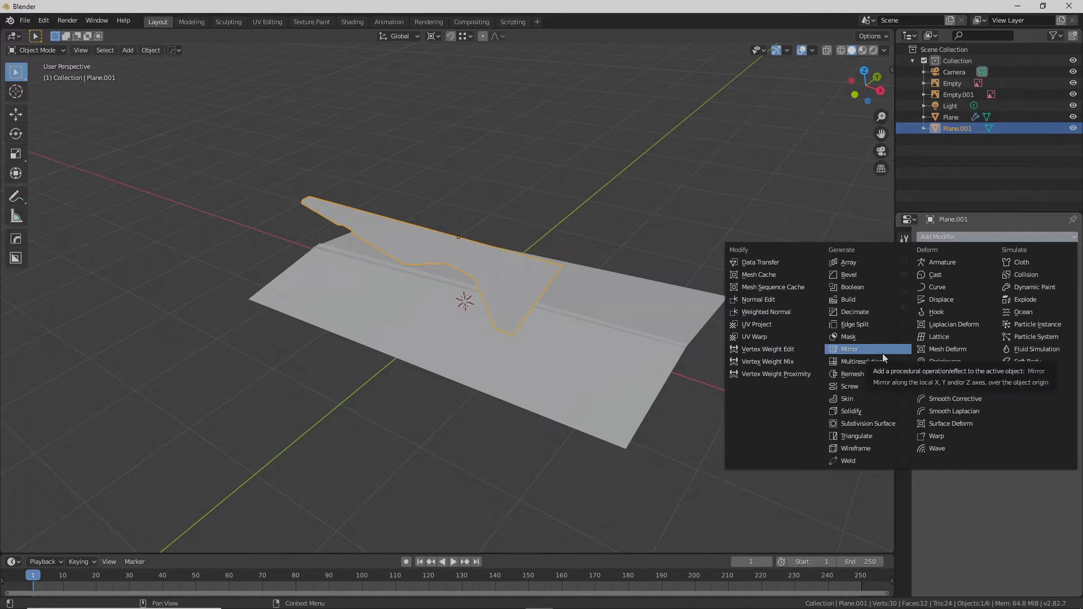
{"action": "left_click", "coordinate": [850, 411]}
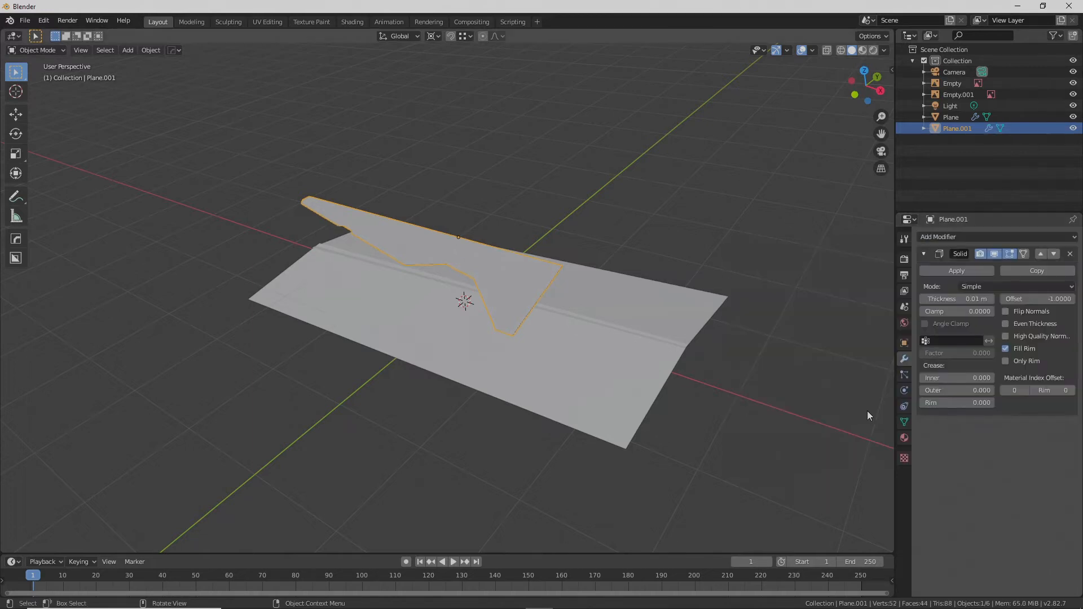
{"action": "left_click", "coordinate": [966, 237]}
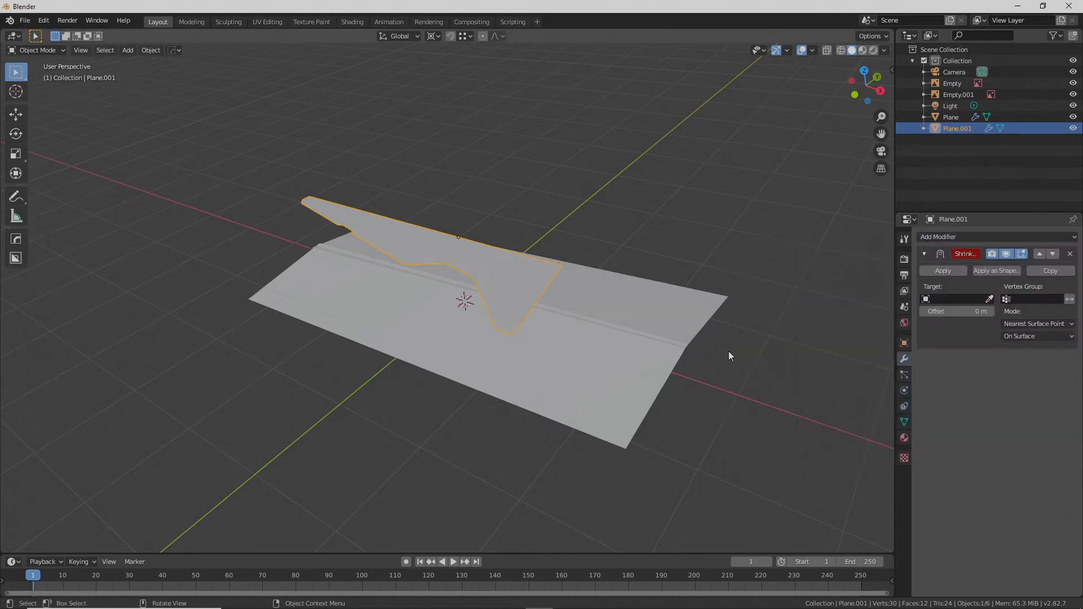
{"action": "left_click", "coordinate": [957, 298]}
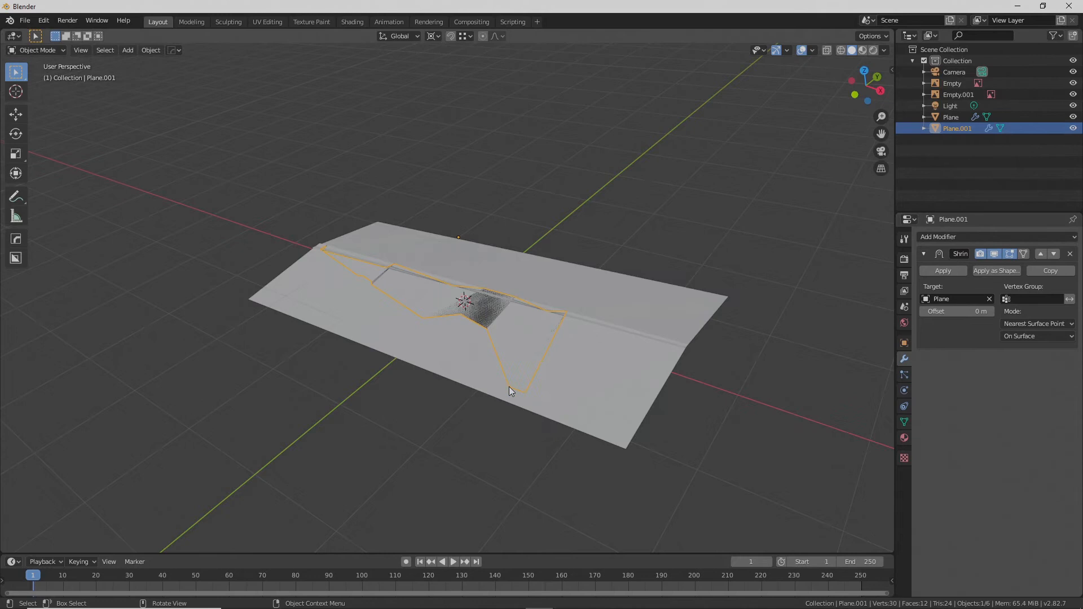
{"action": "left_click_drag", "start_coordinate": [511, 390], "coordinate": [490, 307]}
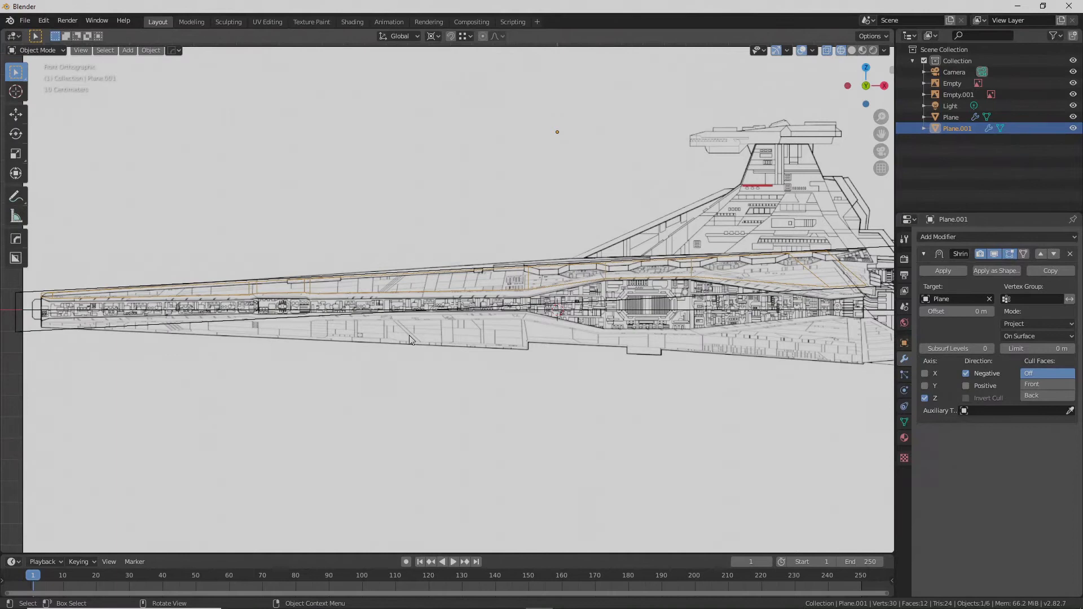
{"action": "left_click", "coordinate": [952, 83]}
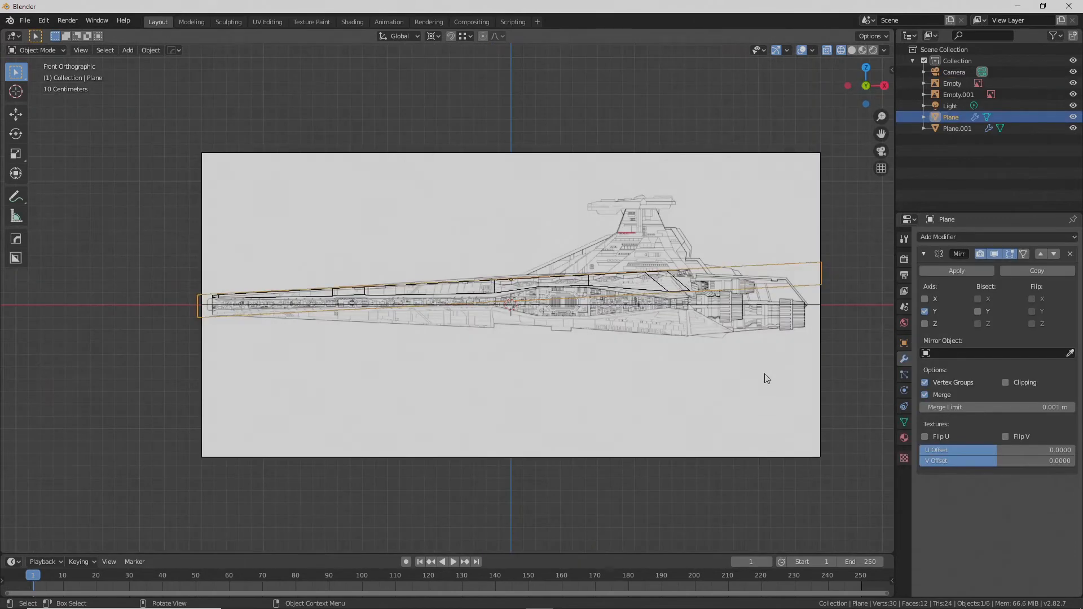
- Maximize the 3D viewport and enter Edit Mode on the profile piece
{"action": "key", "text": "r"}
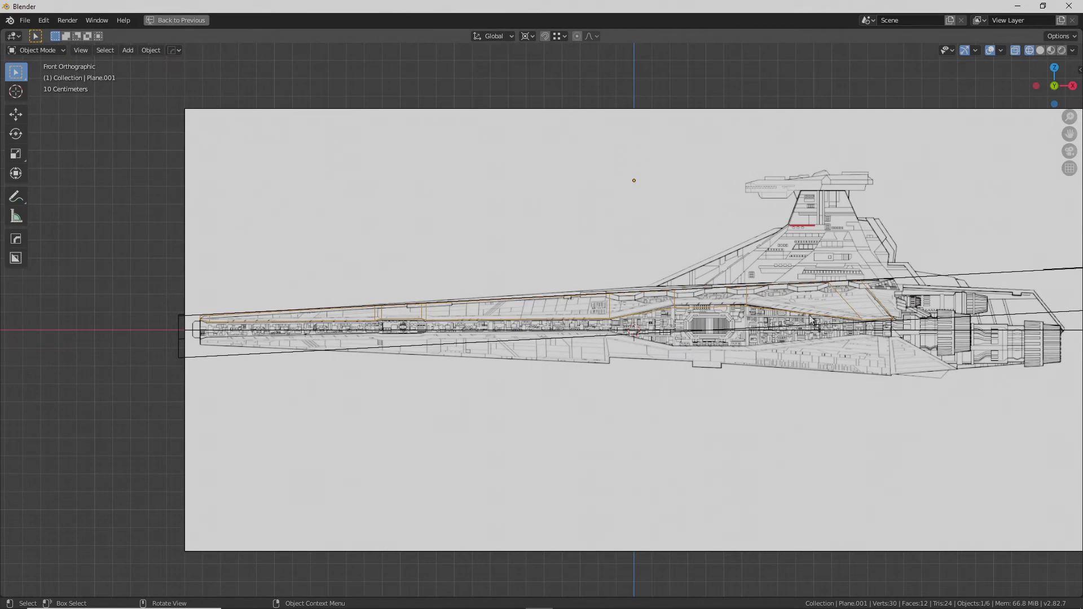
{"action": "mouse_move", "coordinate": [275, 327]}
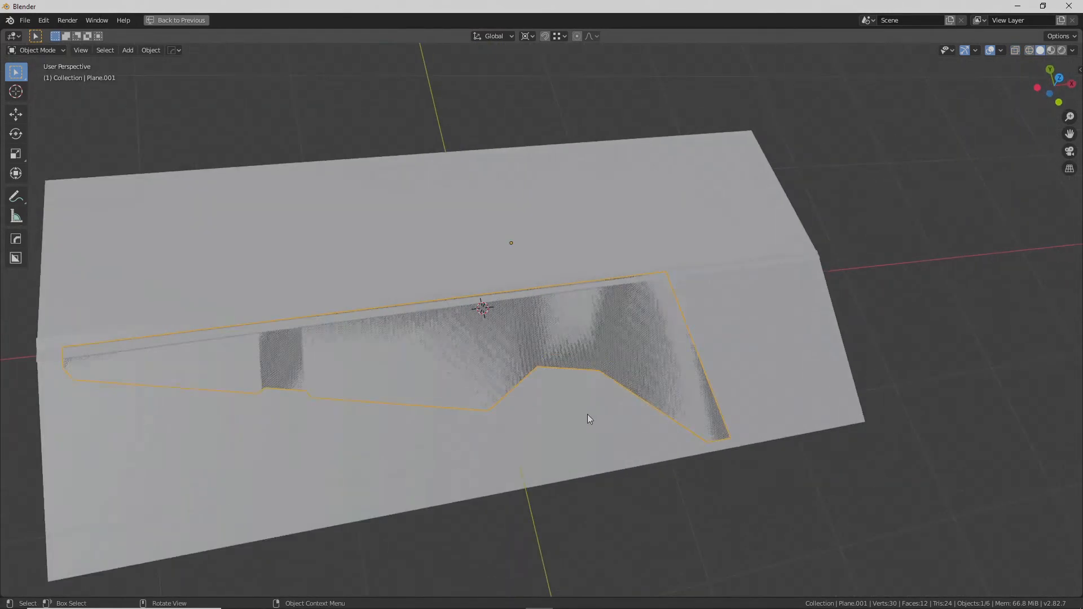
{"action": "key", "text": "Tab"}
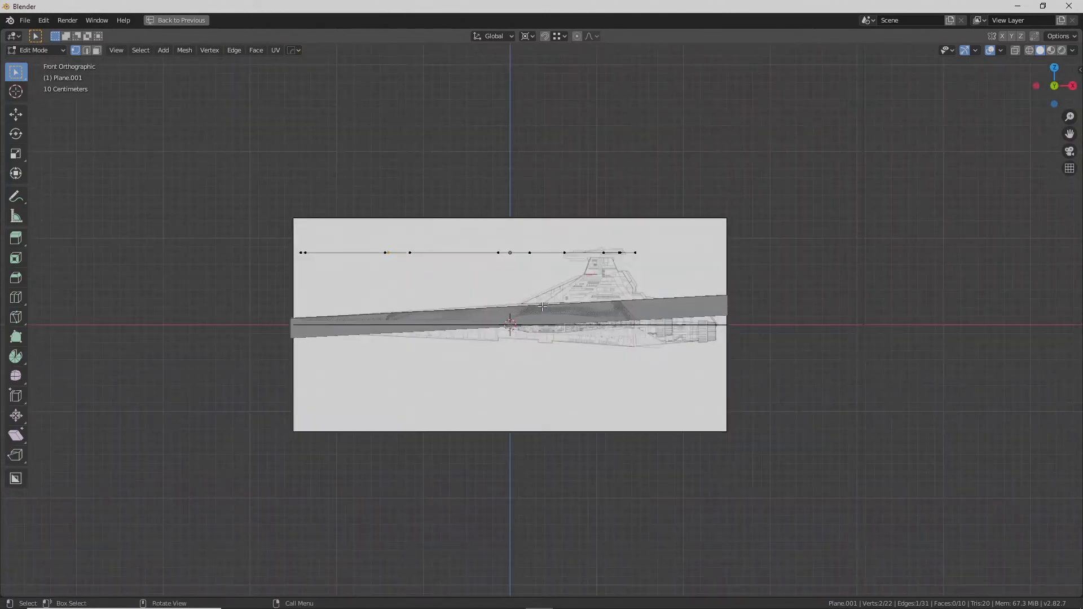
- From top view, start a knife cut along the blueprint's angled wing panel edge
{"action": "key", "text": "7"}
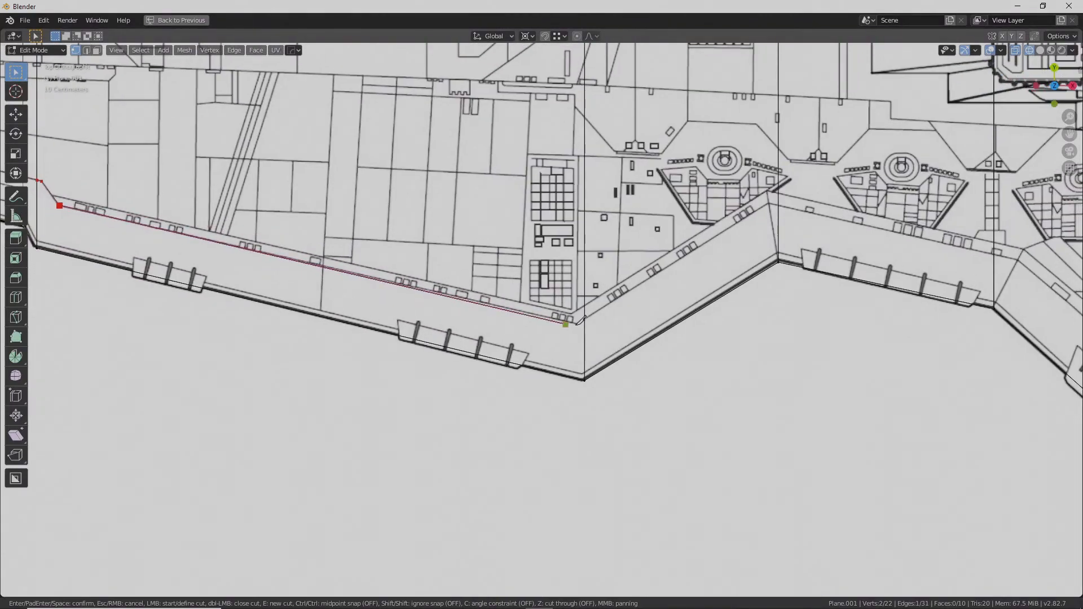
{"action": "left_click", "coordinate": [769, 202]}
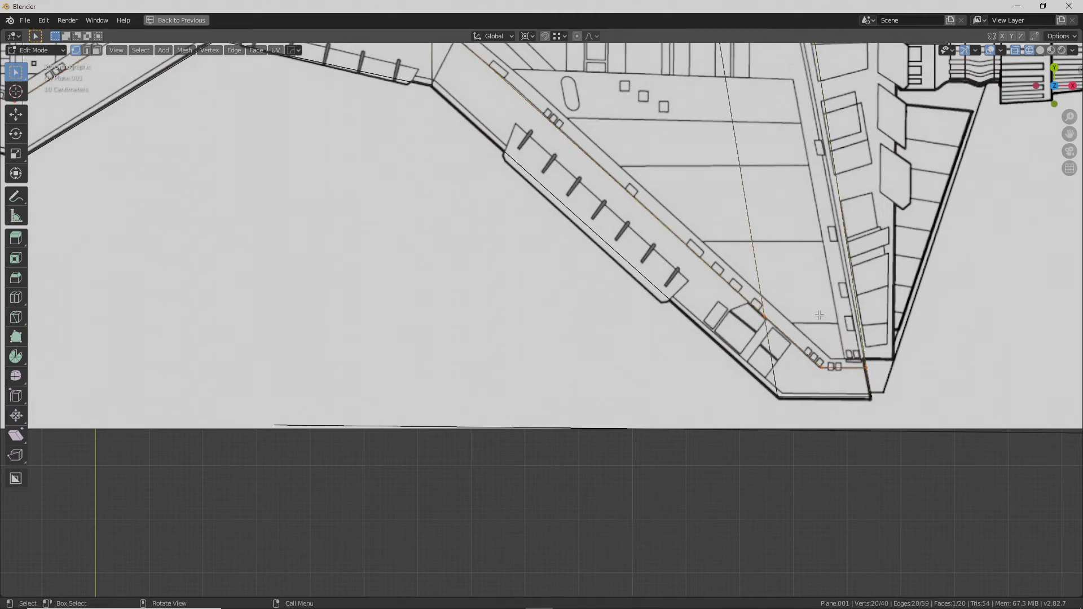
{"action": "mouse_move", "coordinate": [863, 307]}
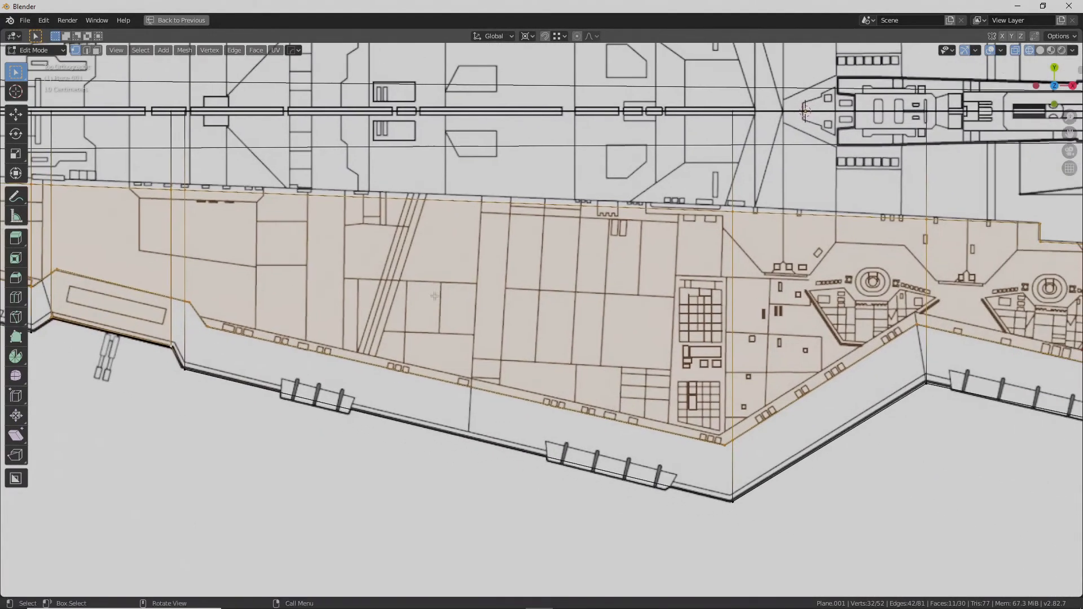
{"action": "mouse_move", "coordinate": [475, 387]}
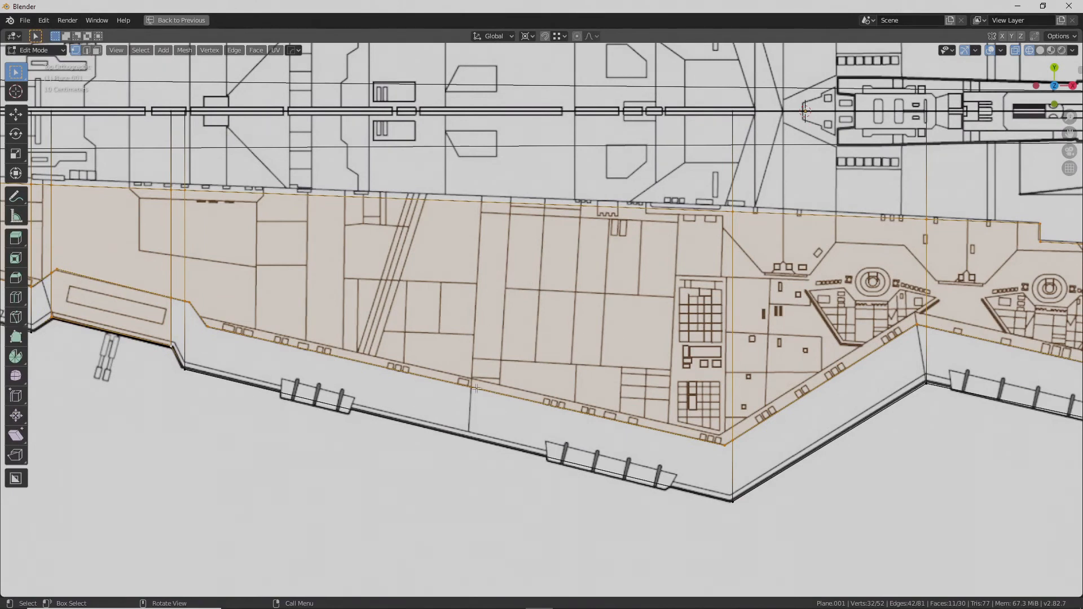
- Knife-cut the first panel lines from the hull's top edge following the reference drawing
{"action": "left_click", "coordinate": [470, 437]}
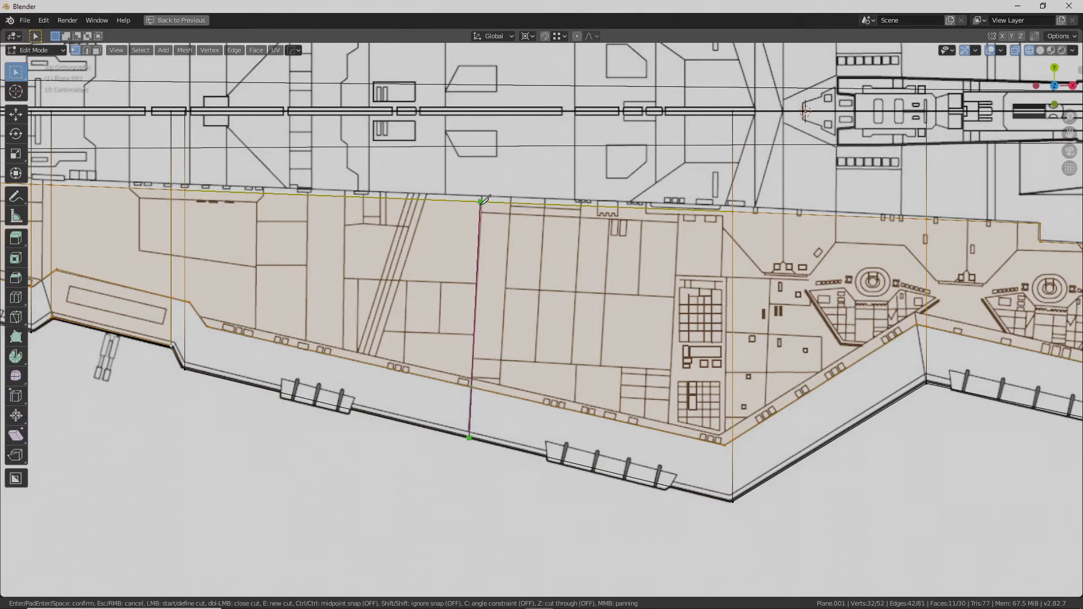
{"action": "mouse_move", "coordinate": [525, 288]}
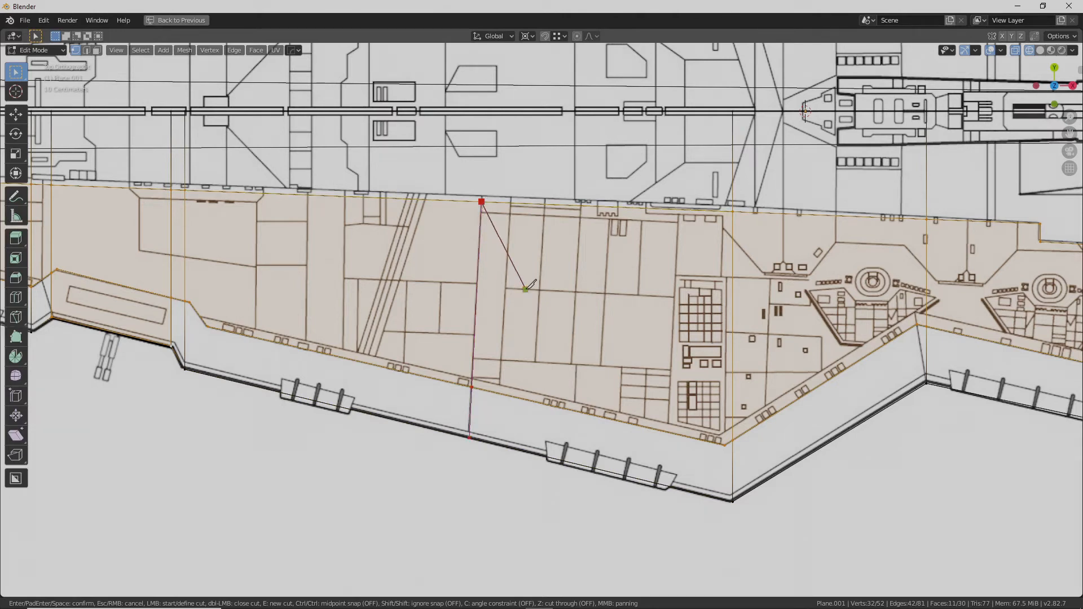
{"action": "key", "text": "Return"}
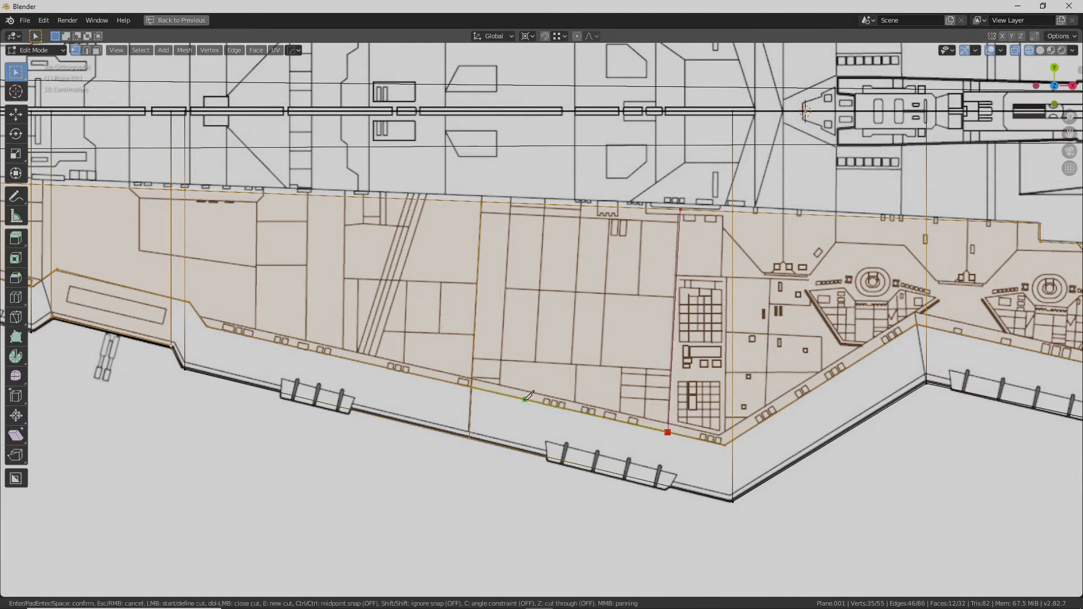
{"action": "mouse_move", "coordinate": [591, 328]}
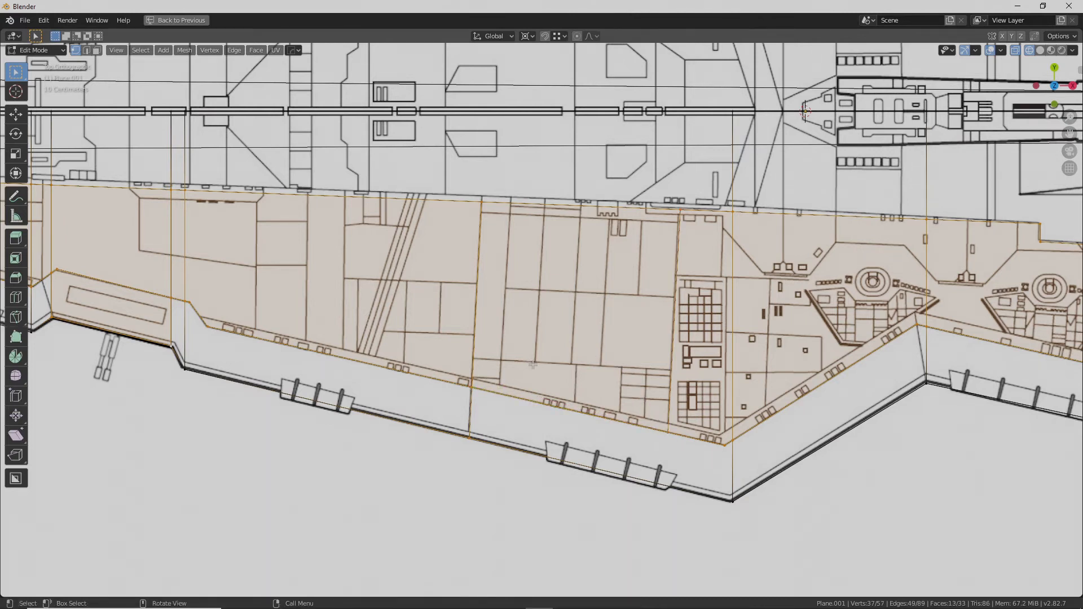
{"action": "left_click", "coordinate": [474, 358]}
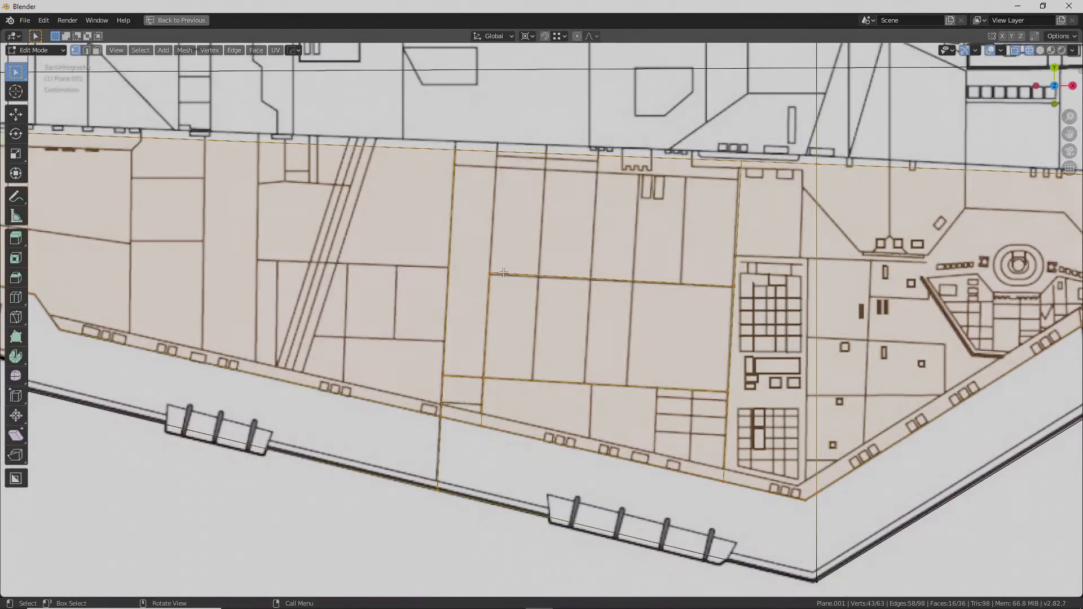
{"action": "key", "text": "k"}
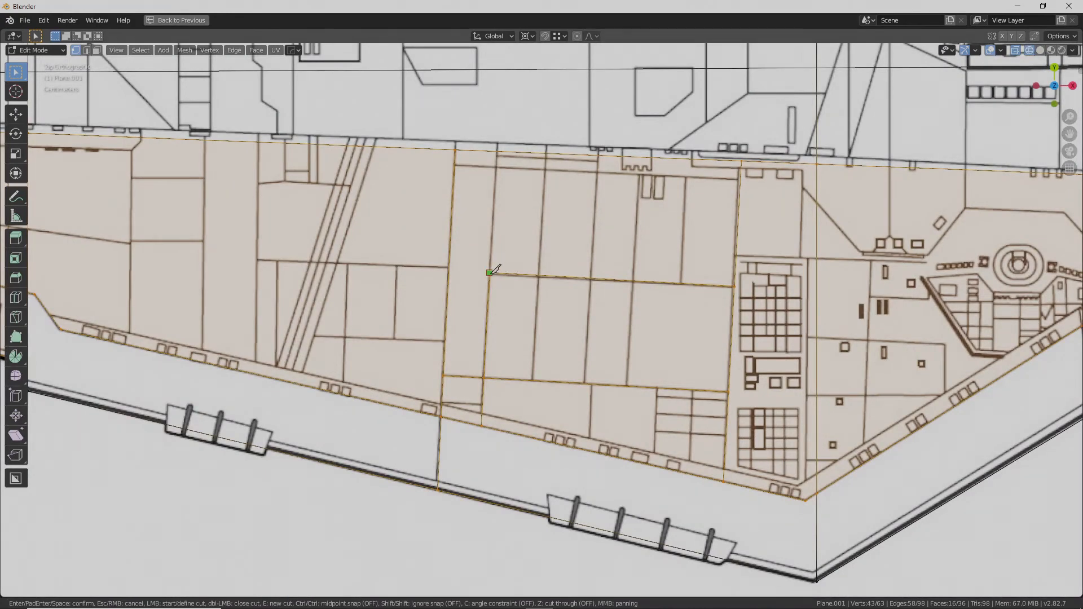
{"action": "mouse_move", "coordinate": [498, 149]}
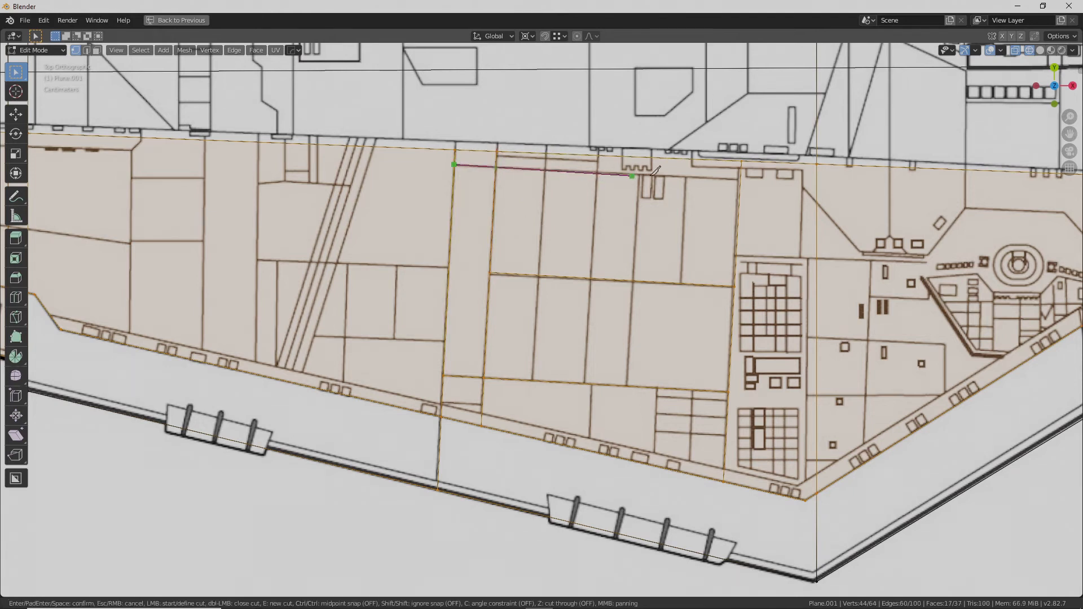
{"action": "mouse_move", "coordinate": [742, 178]}
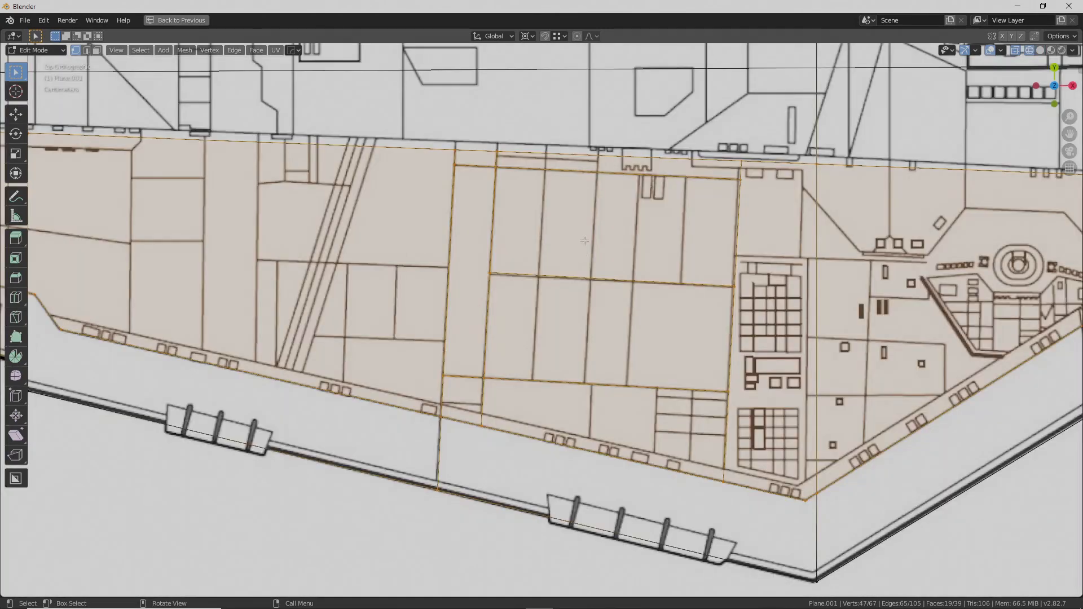
{"action": "key", "text": "k"}
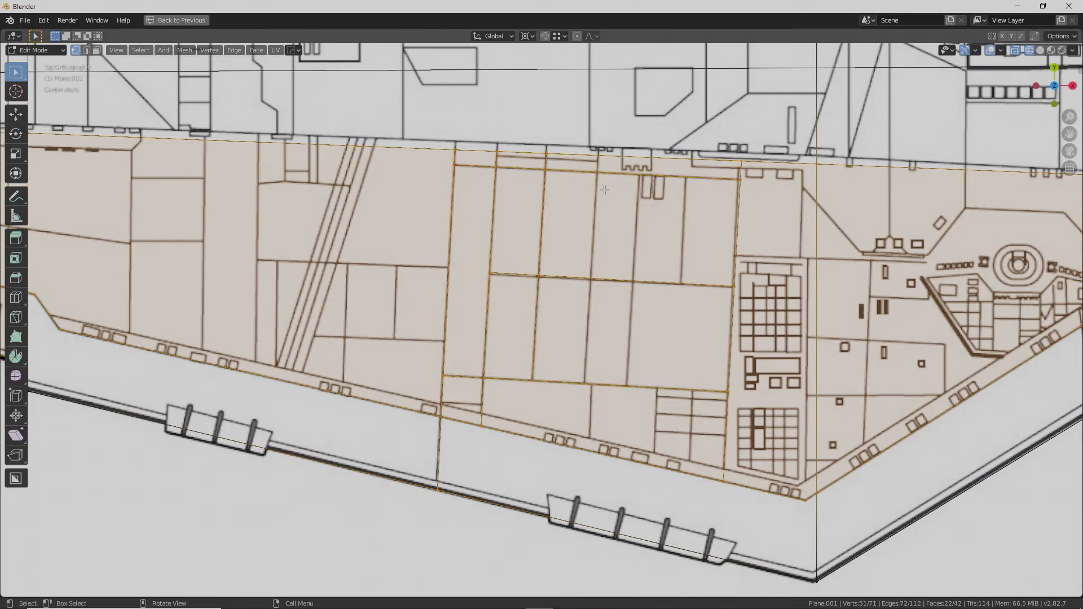
- Cut another panel line across the sheet from the top edge and confirm the cuts
{"action": "key", "text": "k"}
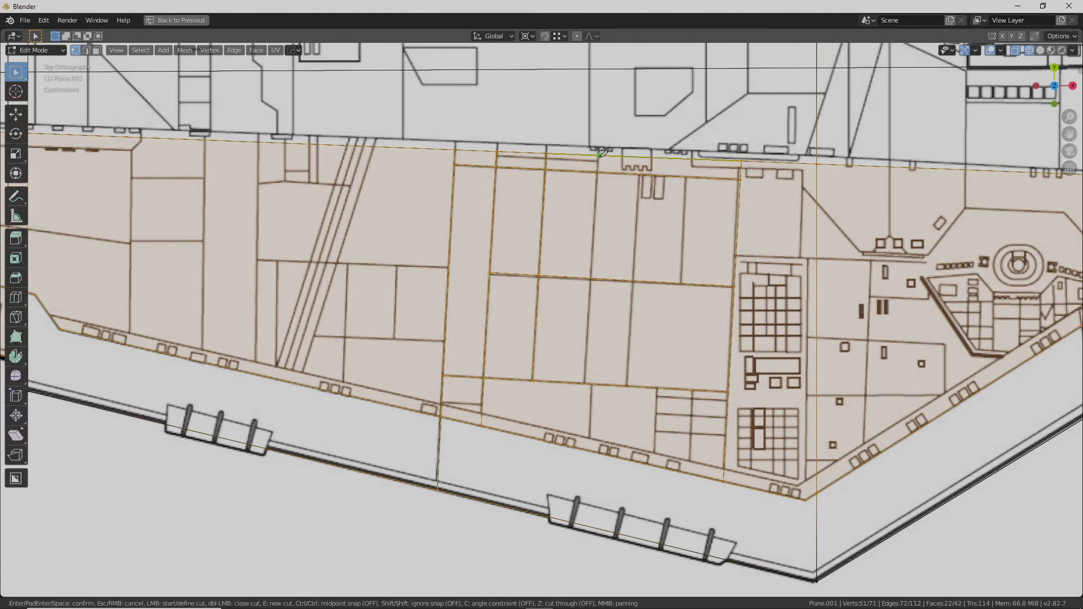
{"action": "left_click", "coordinate": [584, 384]}
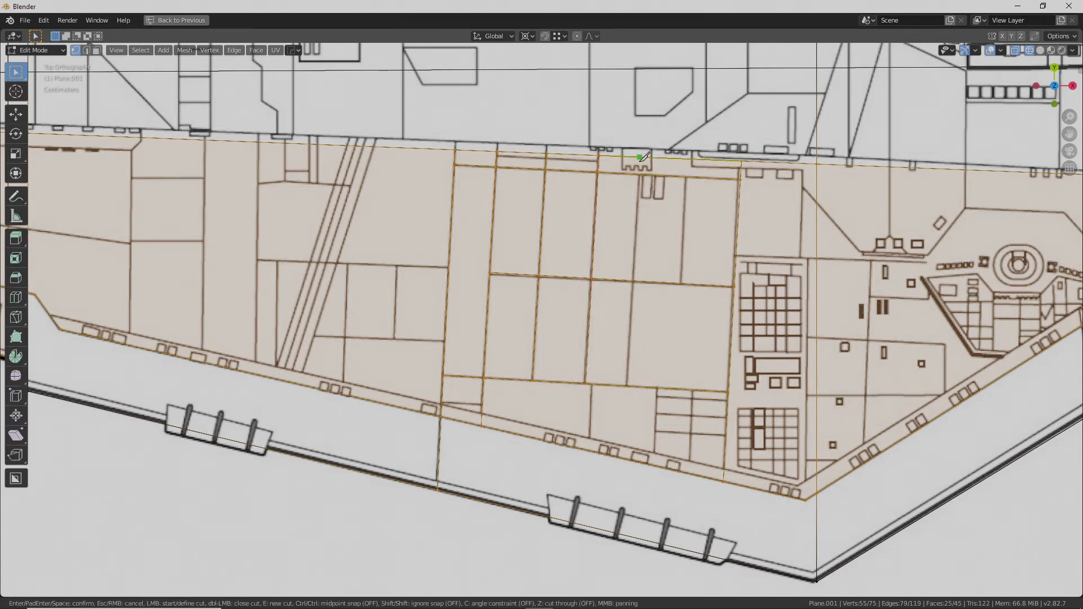
{"action": "left_click_drag", "start_coordinate": [641, 158], "coordinate": [627, 371]}
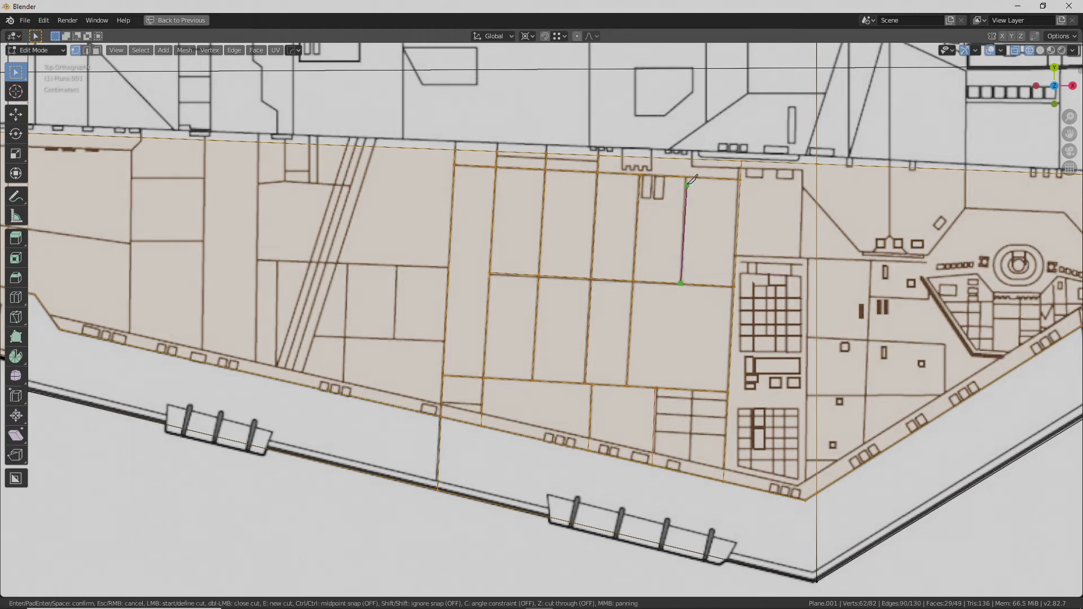
{"action": "key", "text": "Return"}
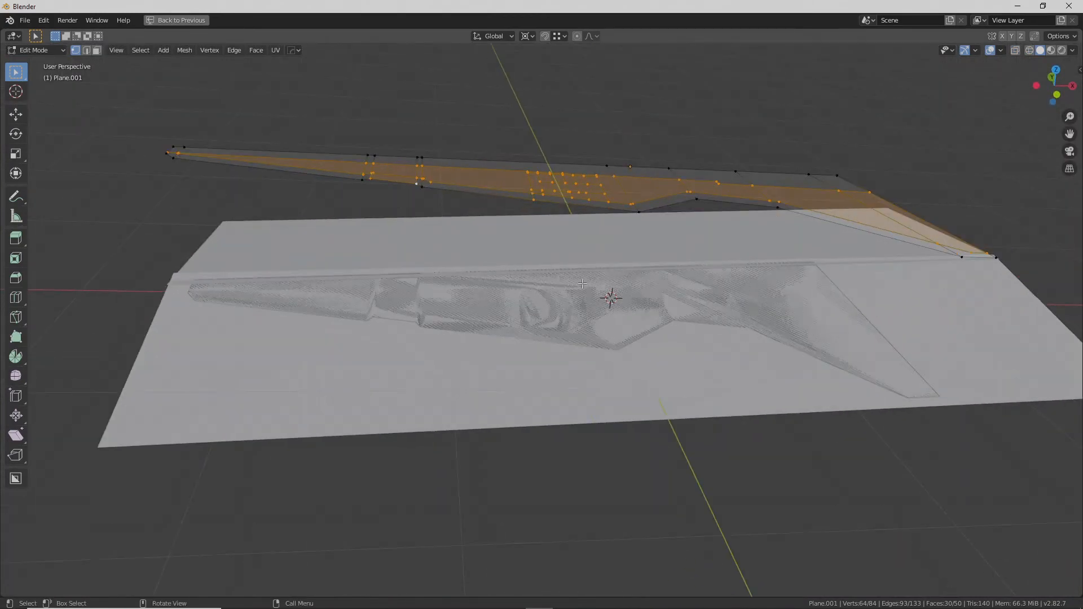
{"action": "left_click_drag", "start_coordinate": [608, 297], "coordinate": [619, 344]}
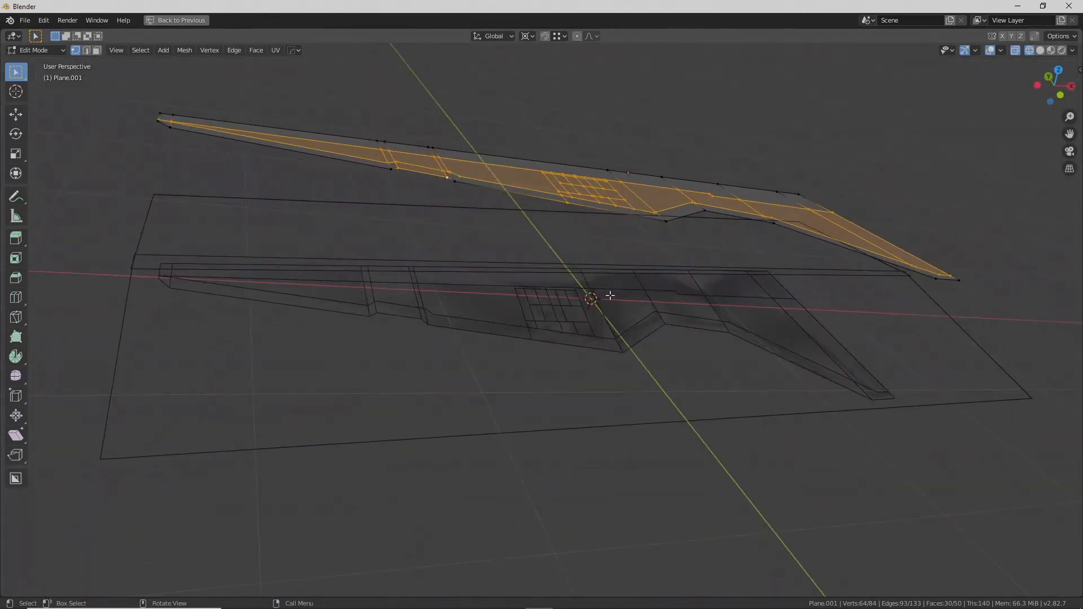
{"action": "left_click_drag", "start_coordinate": [611, 295], "coordinate": [689, 291]}
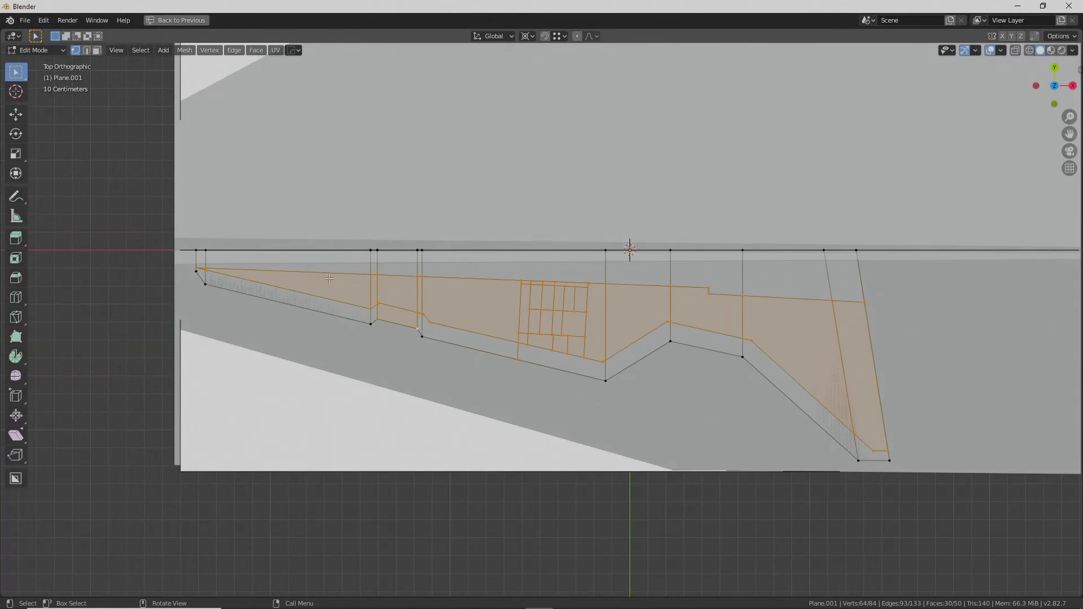
{"action": "mouse_move", "coordinate": [664, 382]}
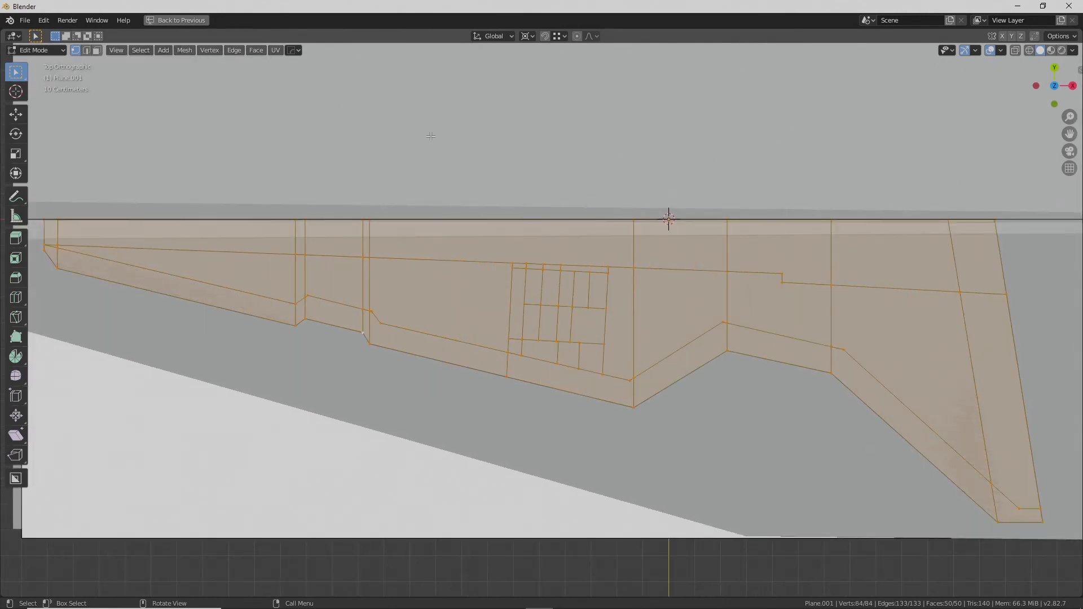
- Inset the panel faces individually, invert the selection and delete the thin strip faces between panels
{"action": "left_click", "coordinate": [234, 49]}
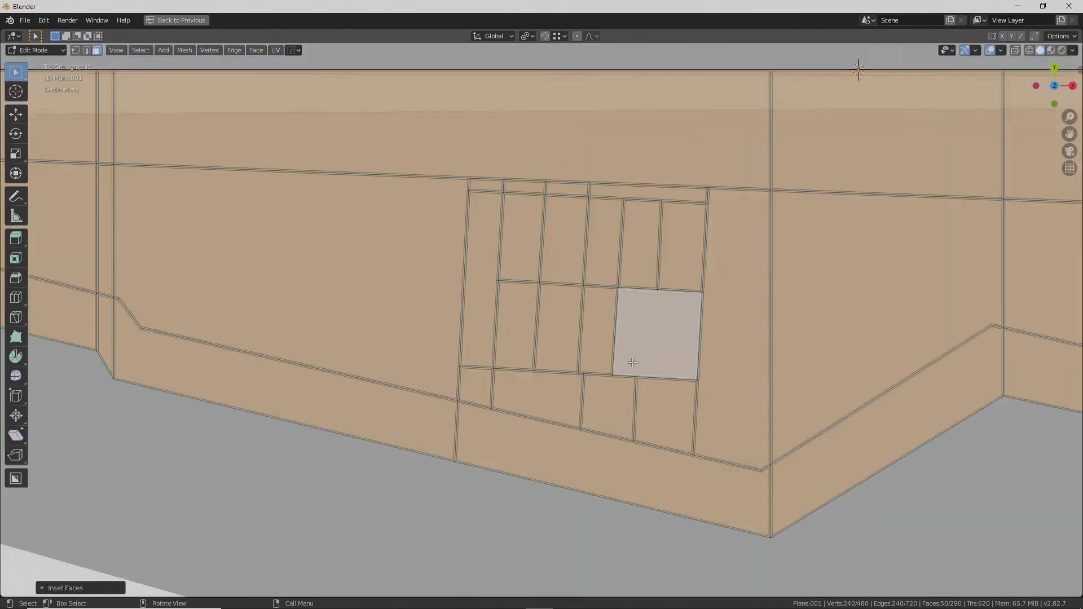
{"action": "scroll", "scroll_direction": "down", "scroll_amount": 3}
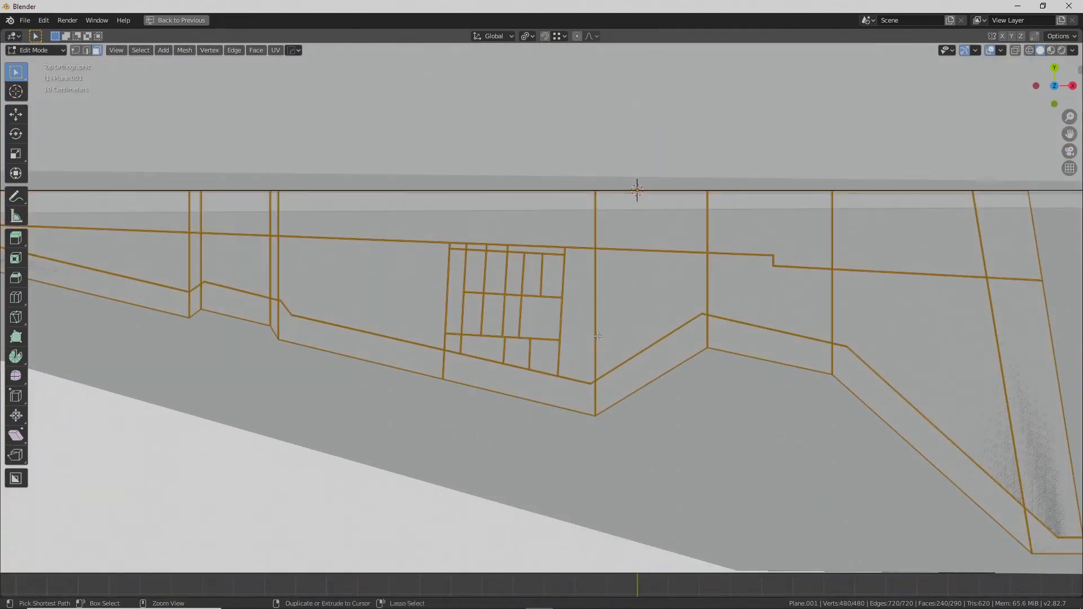
{"action": "key", "text": "x"}
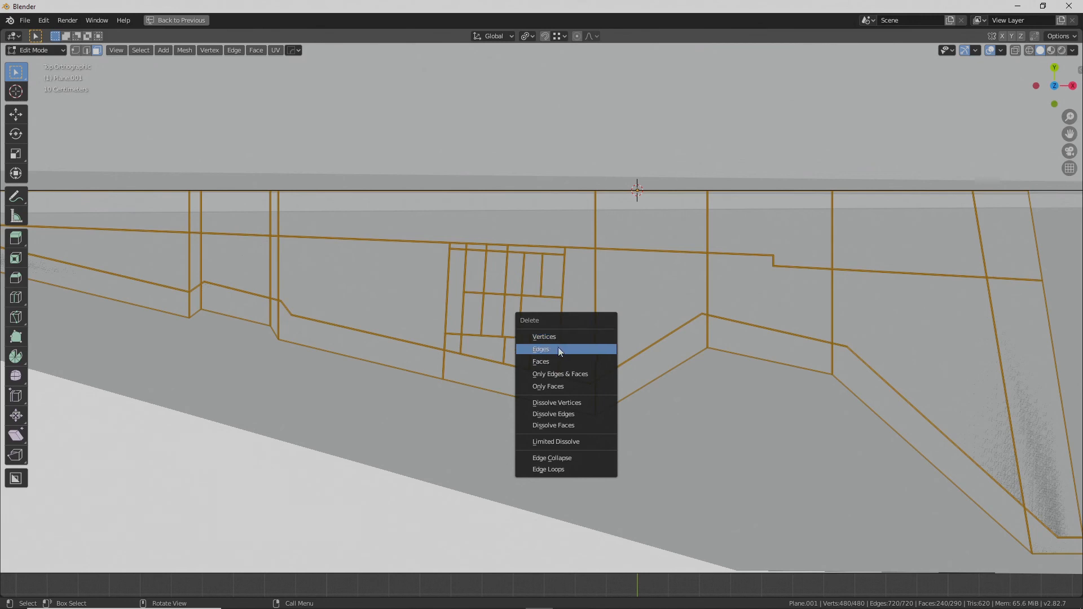
{"action": "left_click", "coordinate": [540, 349]}
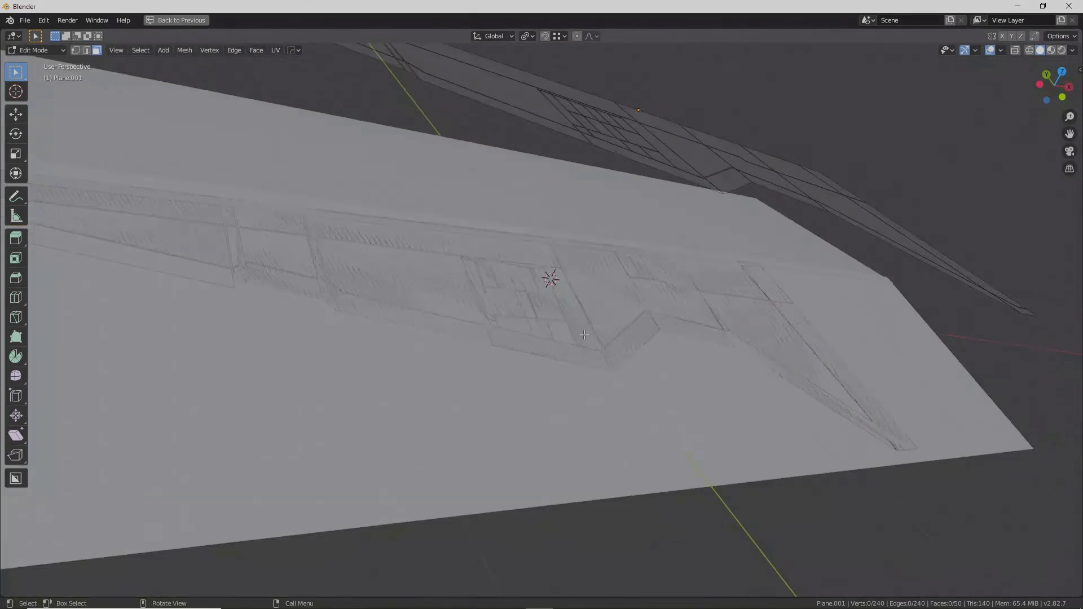
- Inspect the panel grid on the hull and leave Edit Mode back to object level
{"action": "left_click_drag", "start_coordinate": [583, 335], "coordinate": [632, 324]}
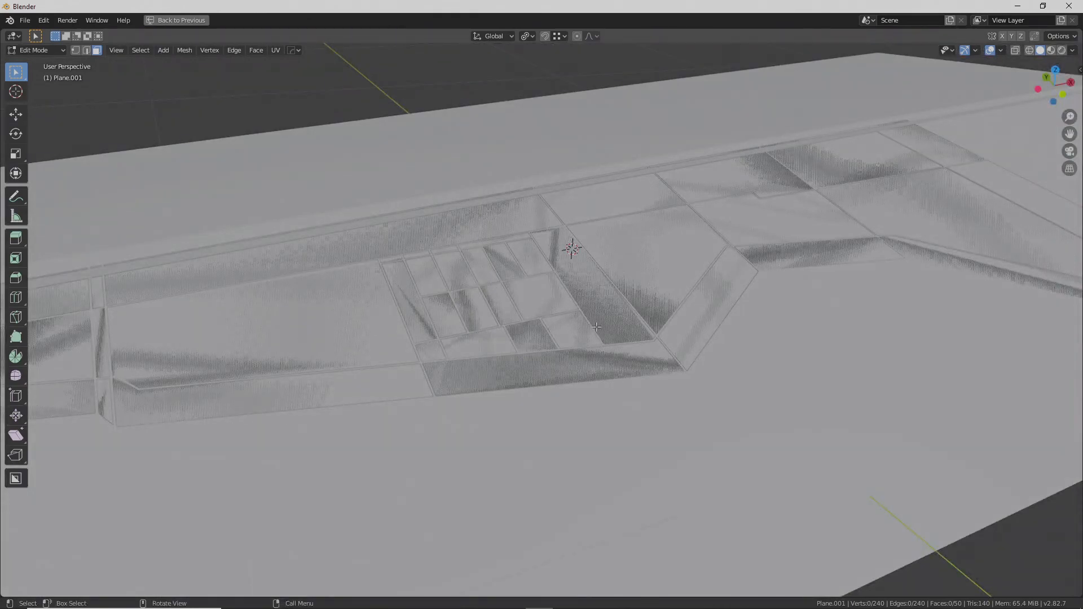
{"action": "mouse_move", "coordinate": [465, 298]}
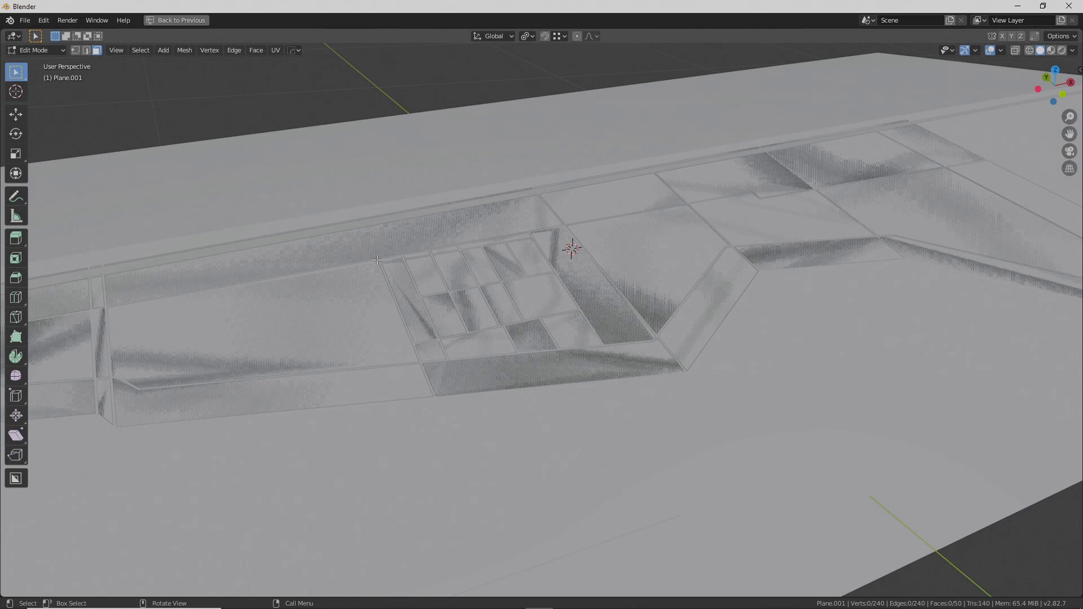
{"action": "mouse_move", "coordinate": [607, 304]}
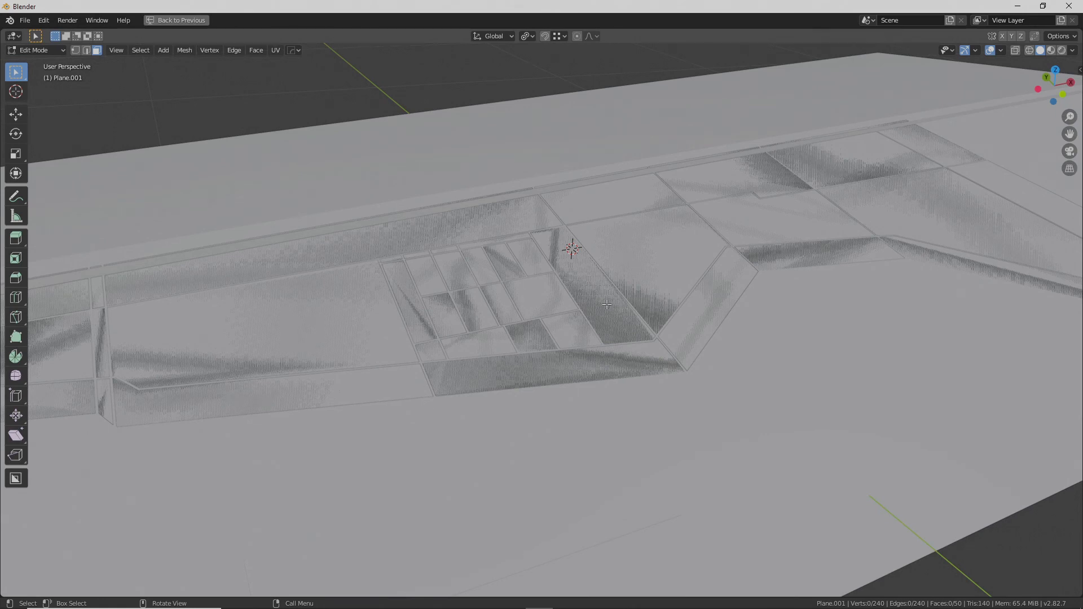
{"action": "mouse_move", "coordinate": [478, 352]}
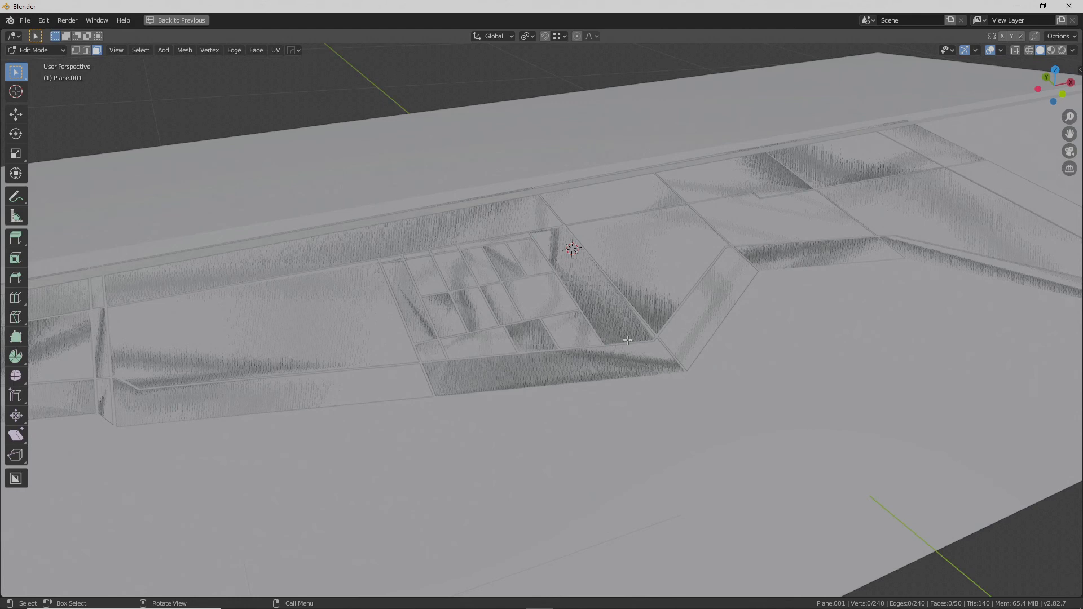
{"action": "mouse_move", "coordinate": [641, 197]}
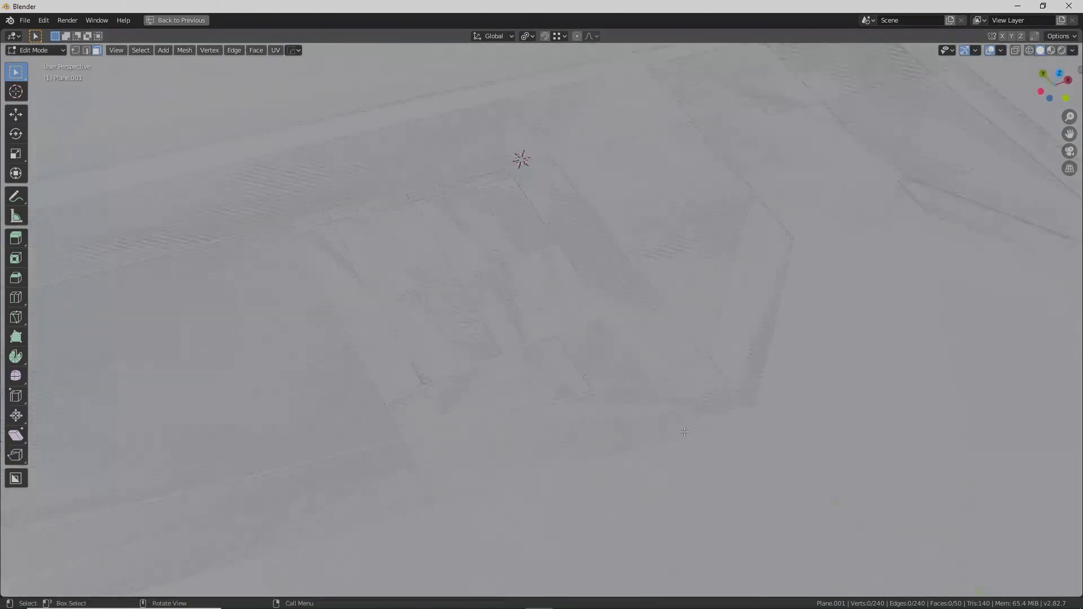
{"action": "left_click_drag", "start_coordinate": [684, 432], "coordinate": [602, 408]}
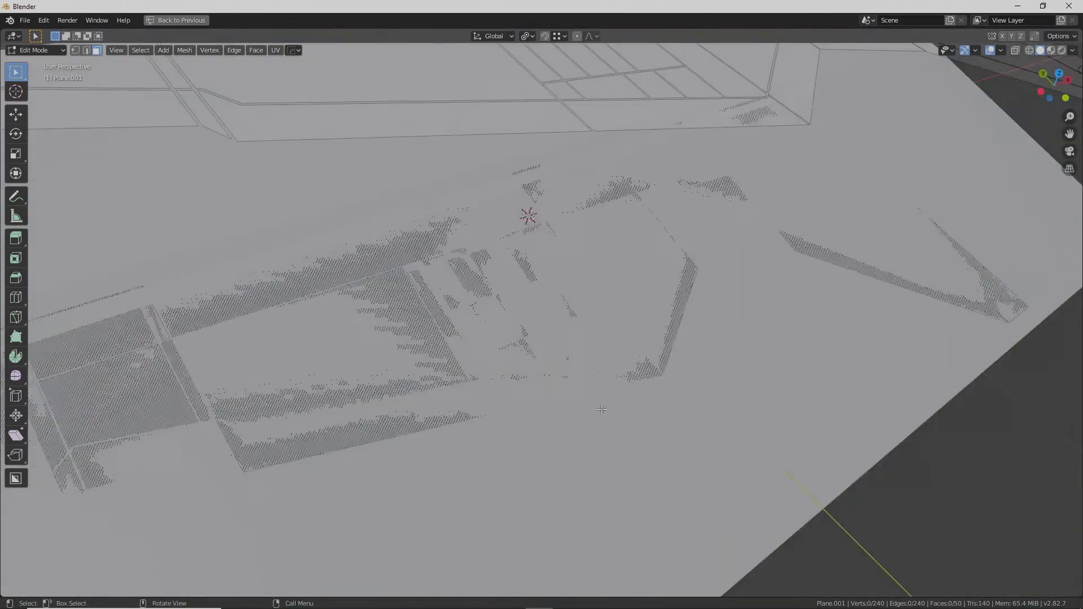
{"action": "key", "text": "Tab"}
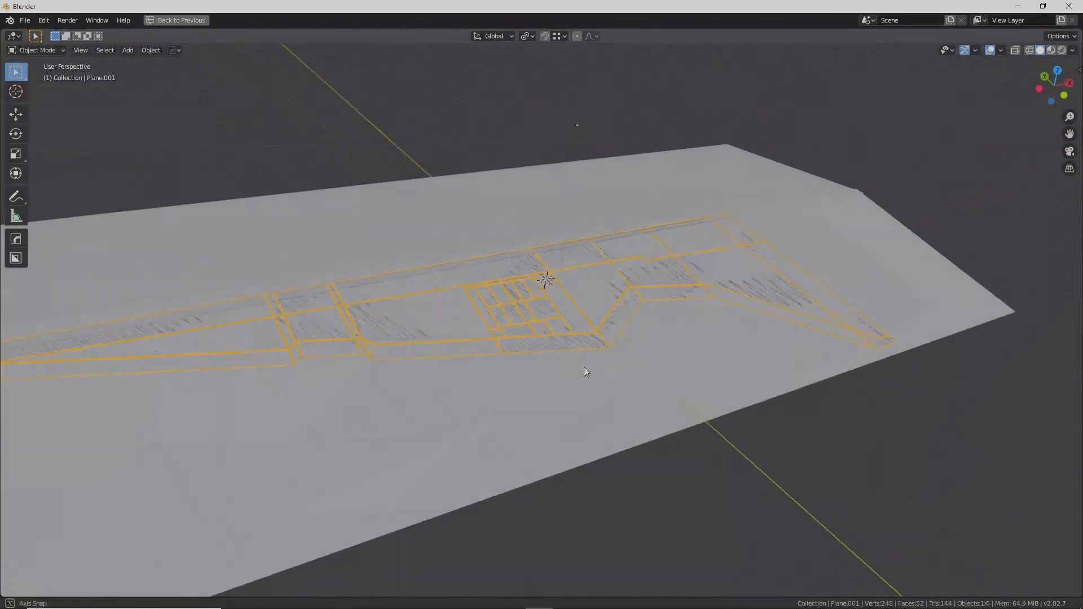
- Add a Solidify modifier to the panel sheet with Thickness -0.003 m and Offset -1
{"action": "left_click", "coordinate": [176, 19]}
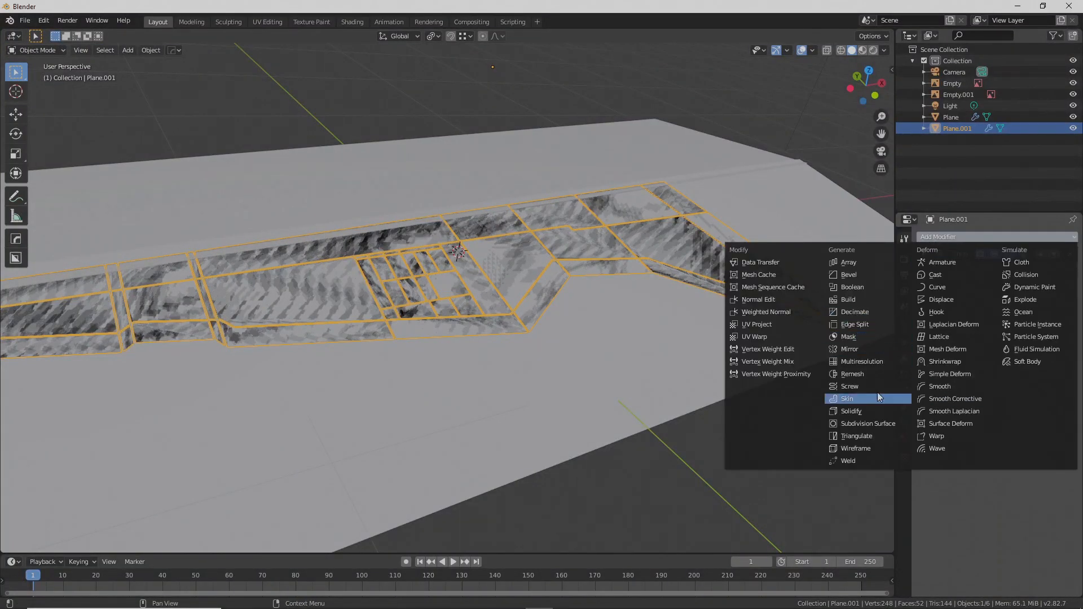
{"action": "left_click", "coordinate": [851, 411]}
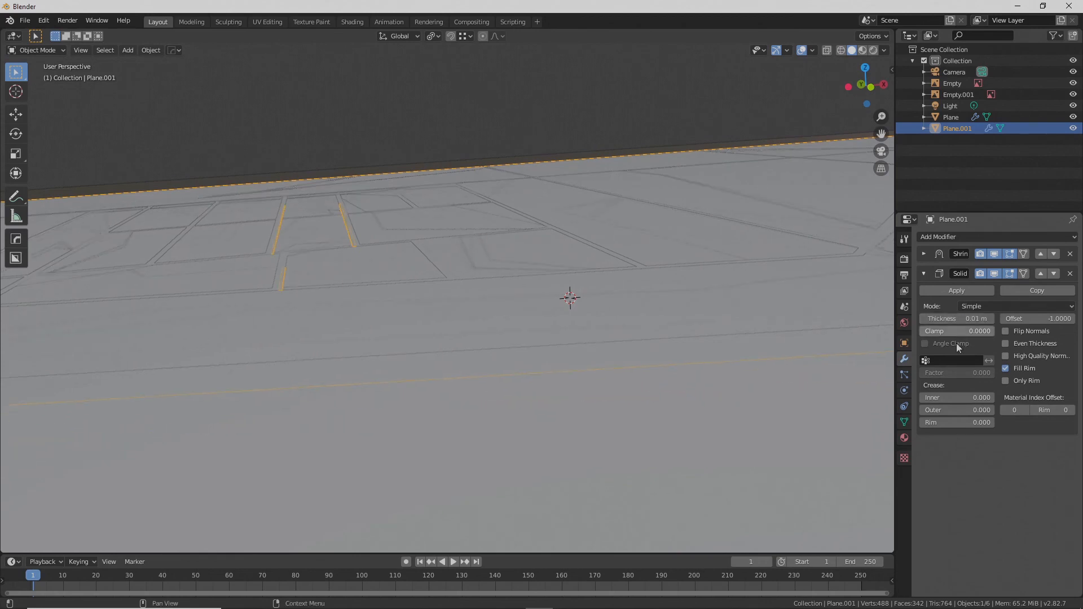
{"action": "mouse_move", "coordinate": [956, 364]}
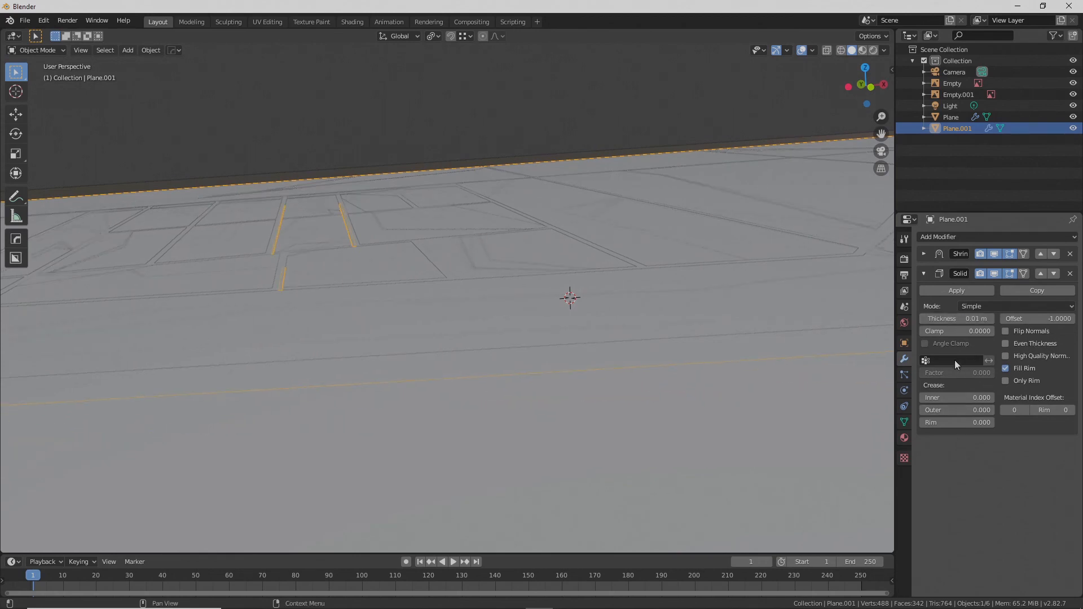
{"action": "left_click_drag", "start_coordinate": [957, 318], "coordinate": [981, 318]}
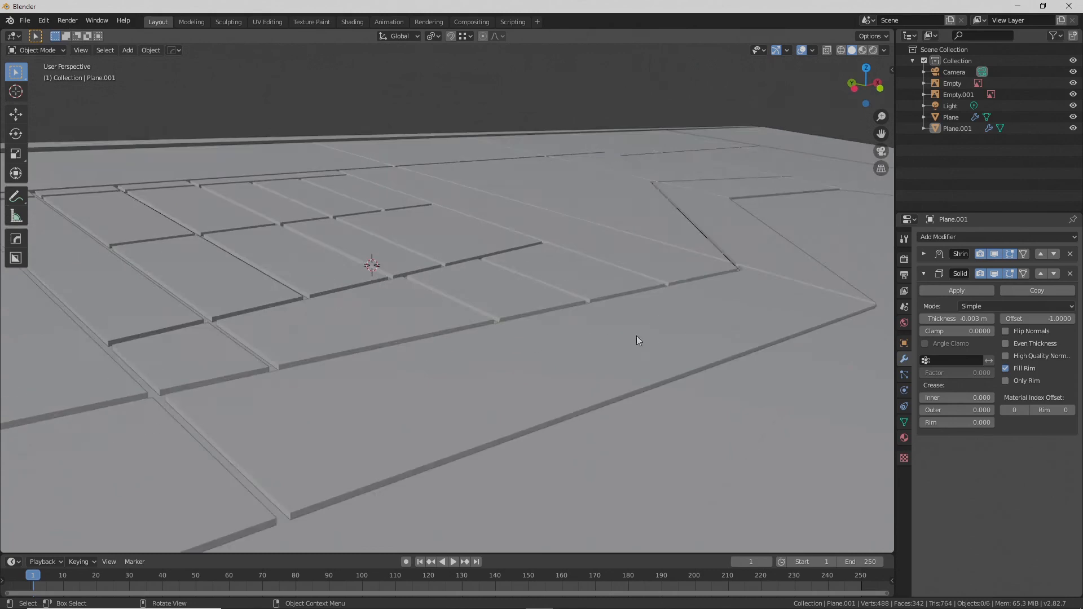
{"action": "left_click_drag", "start_coordinate": [635, 338], "coordinate": [539, 349]}
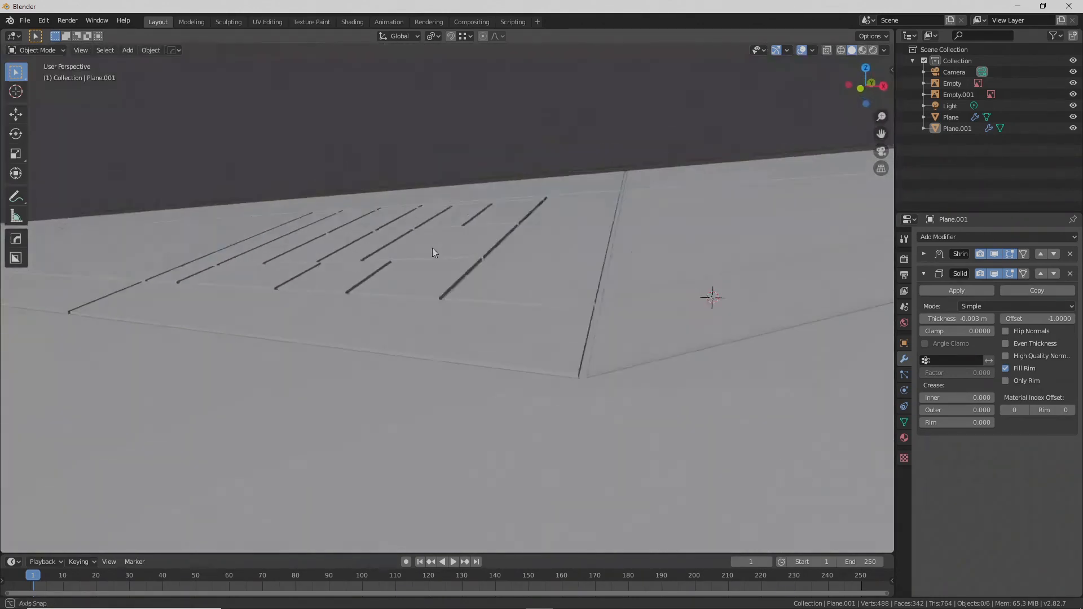
{"action": "left_click_drag", "start_coordinate": [433, 252], "coordinate": [522, 365]}
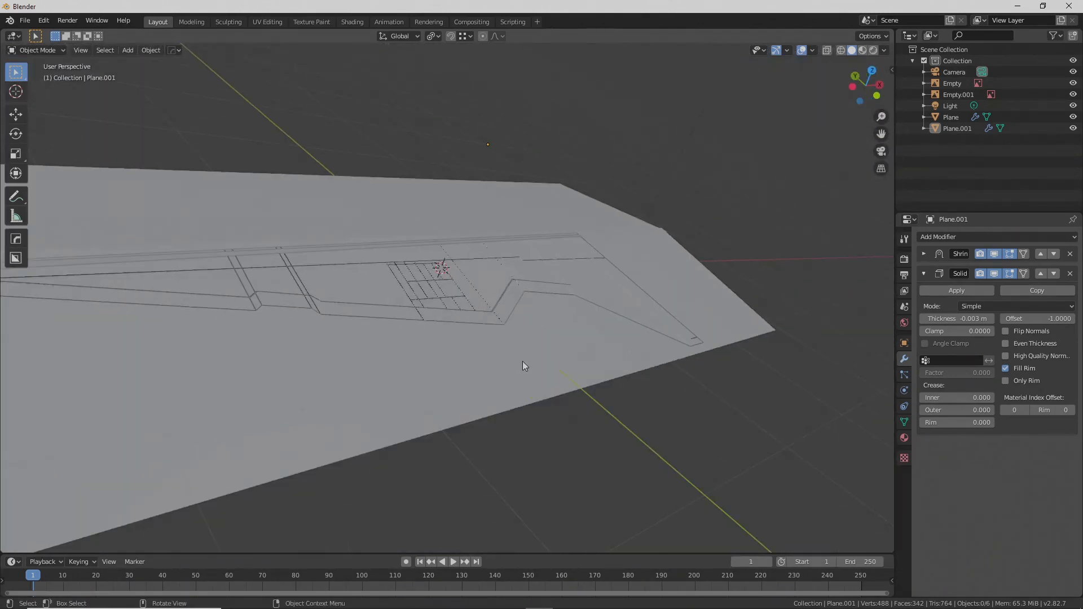
{"action": "left_click", "coordinate": [924, 273]}
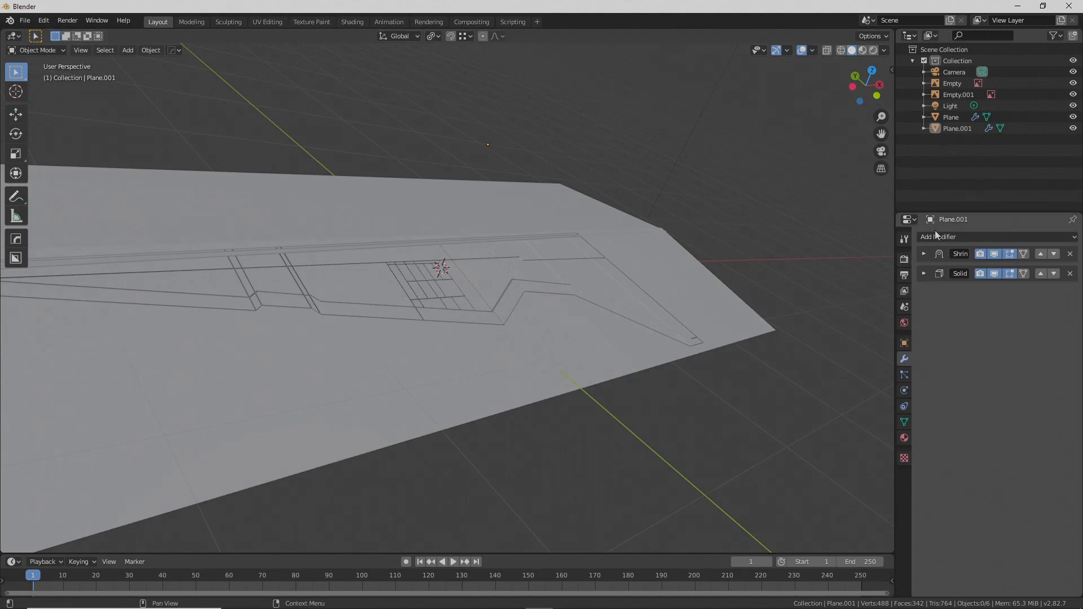
- Add a Mirror modifier to the hull to reflect it across the Y axis
{"action": "left_click", "coordinate": [986, 236]}
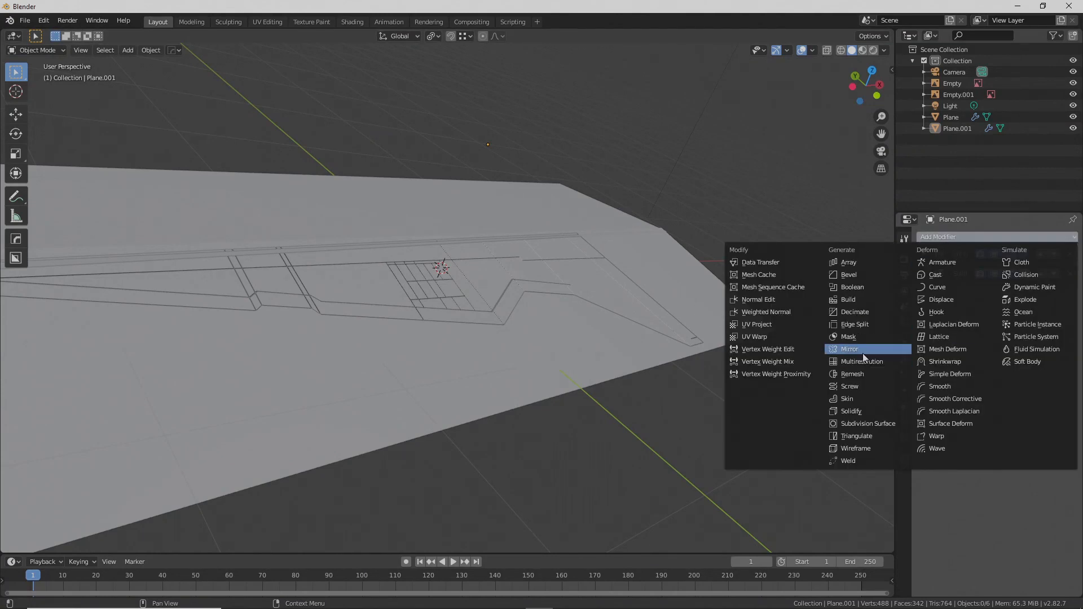
{"action": "left_click", "coordinate": [848, 349]}
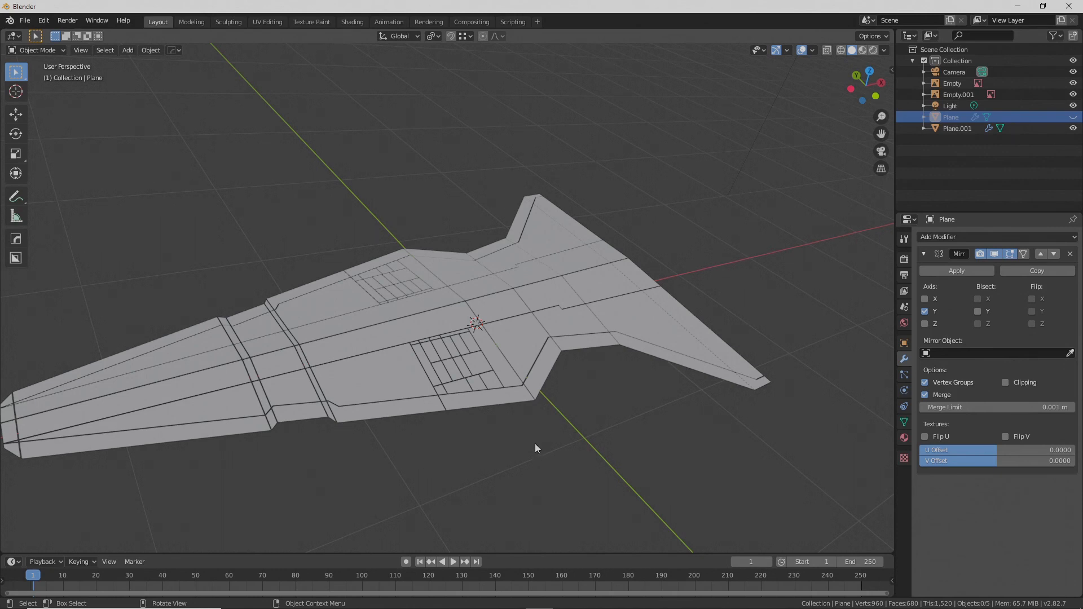
{"action": "mouse_move", "coordinate": [192, 455]}
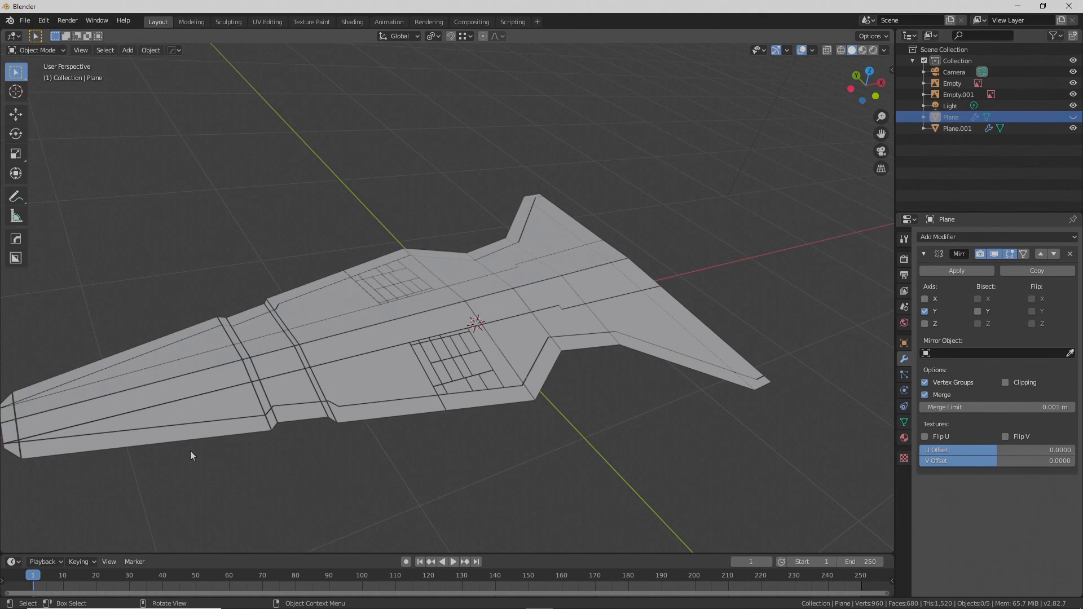
{"action": "mouse_move", "coordinate": [155, 390]}
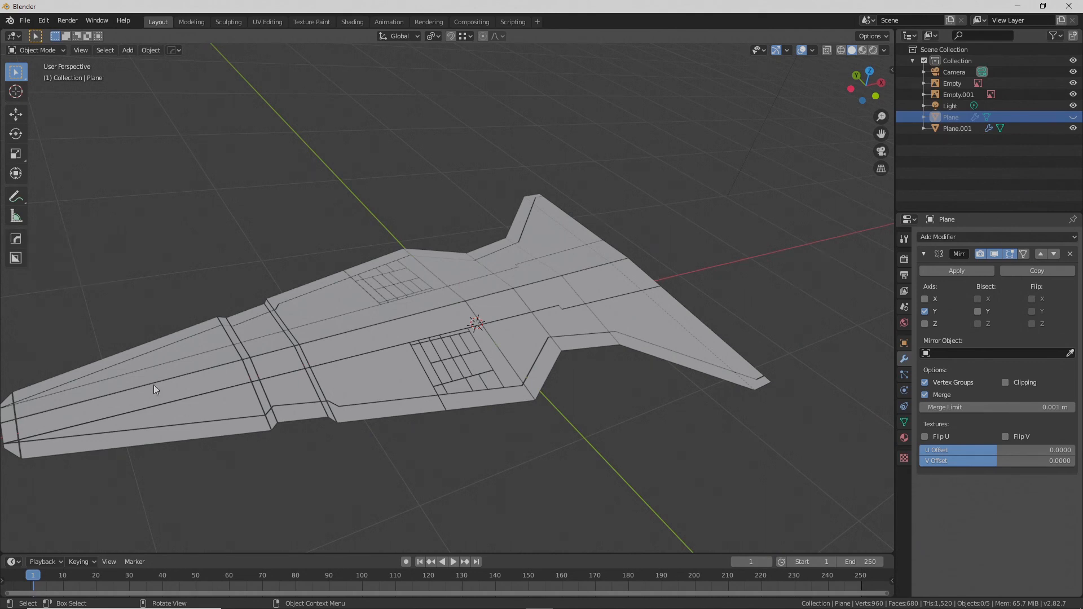